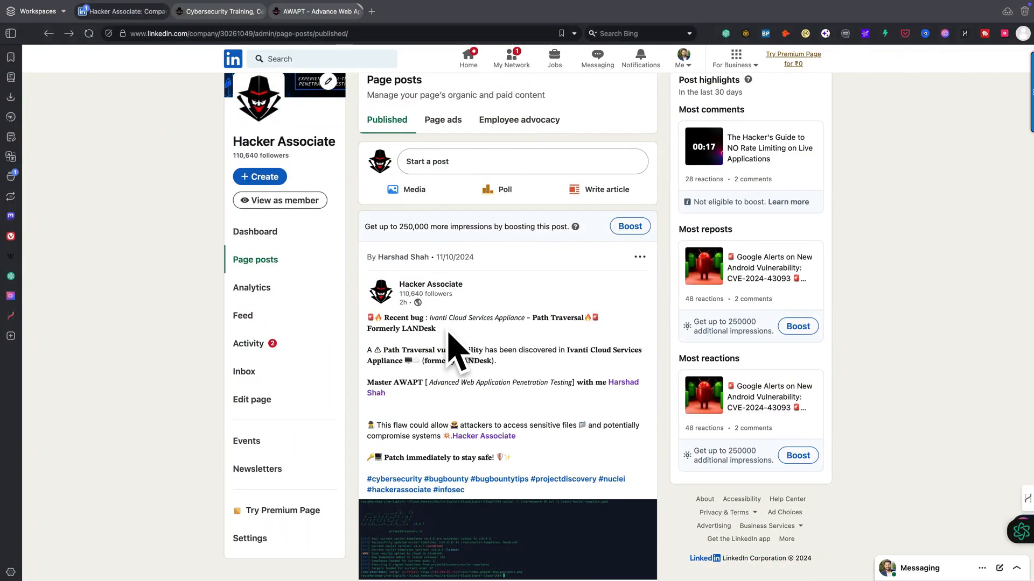
{"action": "mouse_move", "coordinate": [447, 335]}
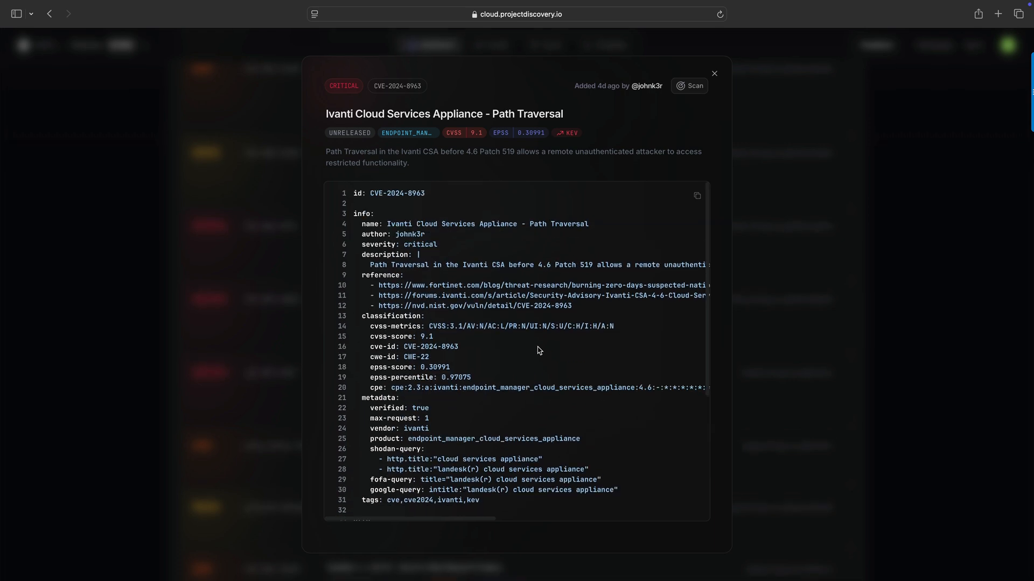
Switch back to the LinkedIn tab with the Ivanti path traversal post.
{"action": "left_click", "coordinate": [122, 11]}
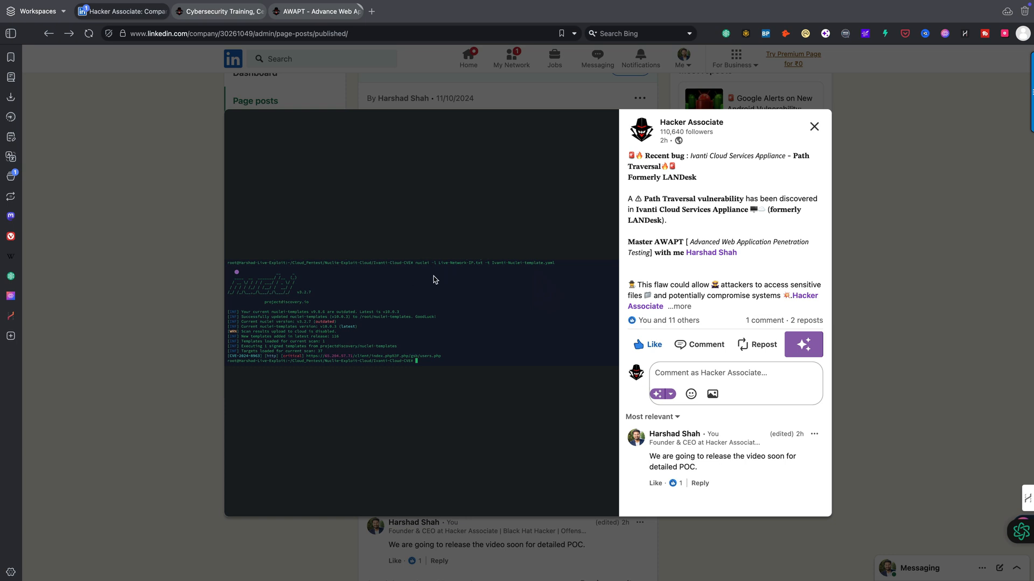
{"action": "mouse_move", "coordinate": [455, 272]}
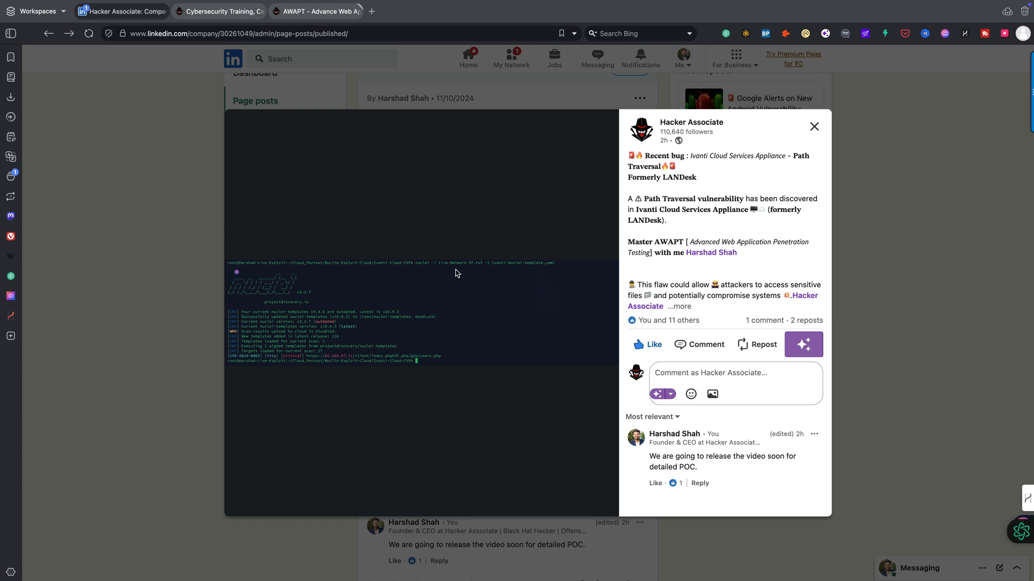
{"action": "mouse_move", "coordinate": [534, 334]}
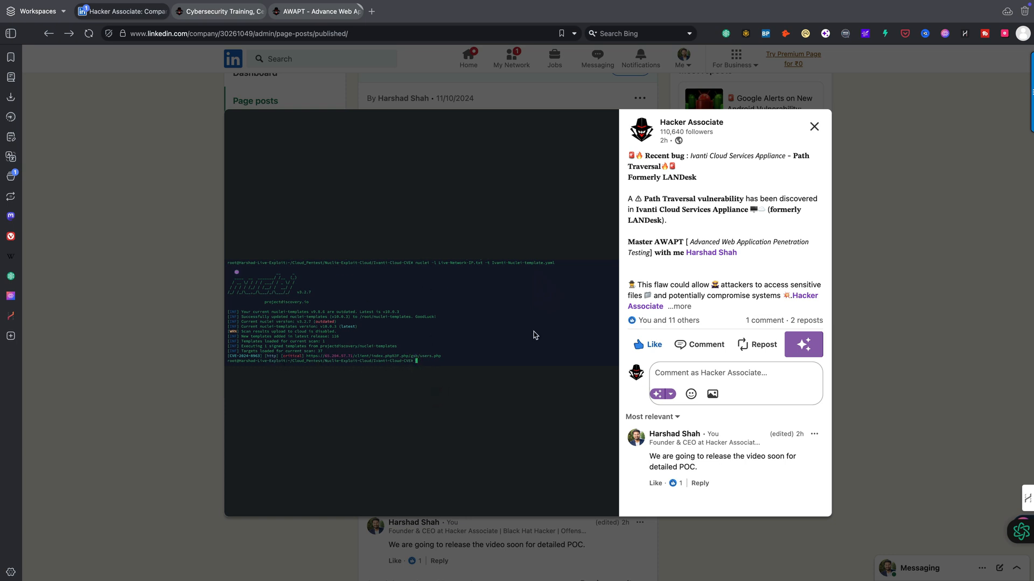
Close the enlarged nuclei scan screenshot and switch to the Termius terminal session.
{"action": "left_click", "coordinate": [814, 126]}
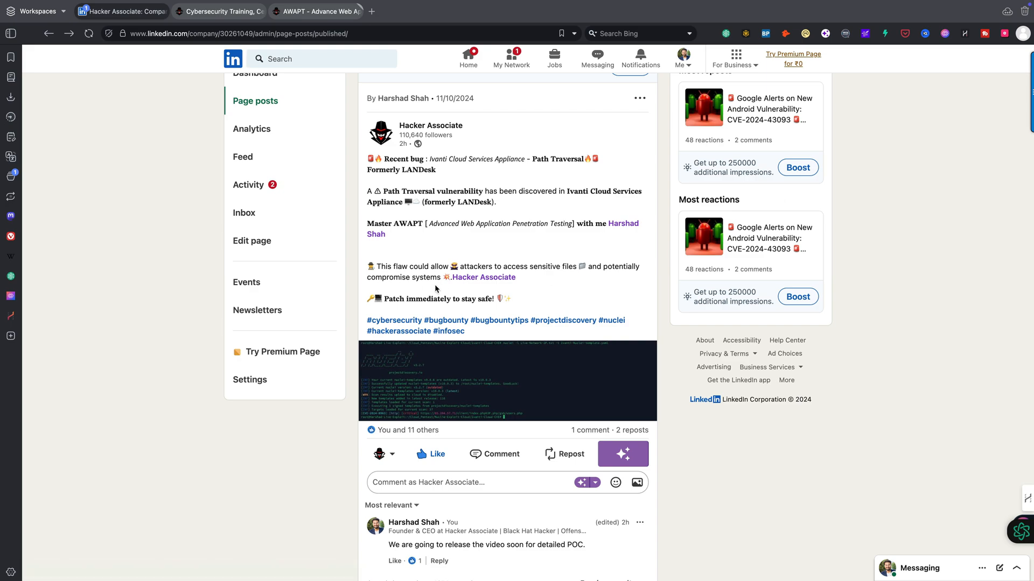
{"action": "mouse_move", "coordinate": [456, 297]}
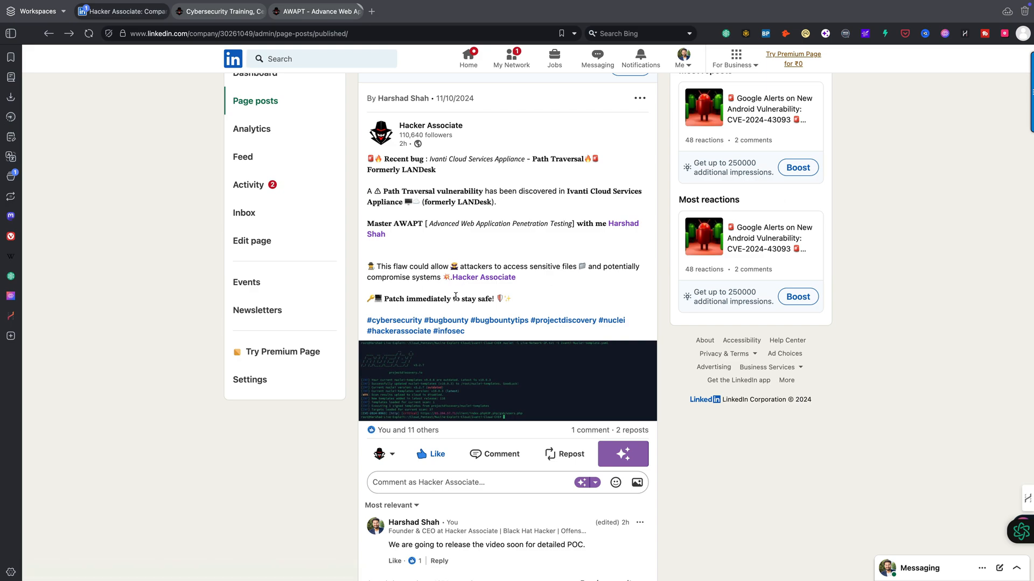
{"action": "left_click", "coordinate": [315, 11]}
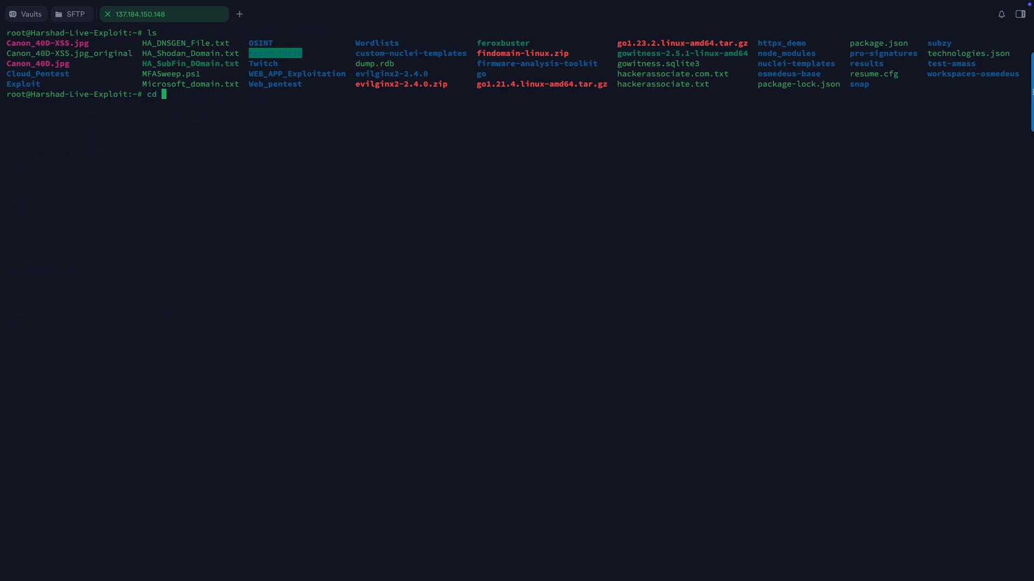
Change into Cloud_Pentest/ then Nuclie-Exploit-Cloud/ and list its contents.
{"action": "type", "text": "Cloud_Pentest/"}
{"action": "type", "text": "ls"}
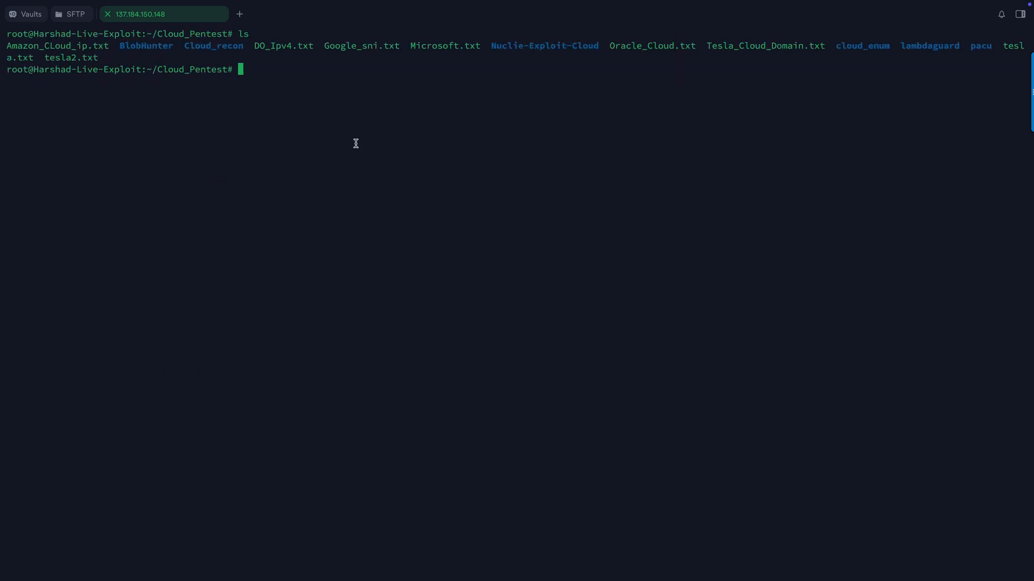
{"action": "double_click", "coordinate": [545, 46]}
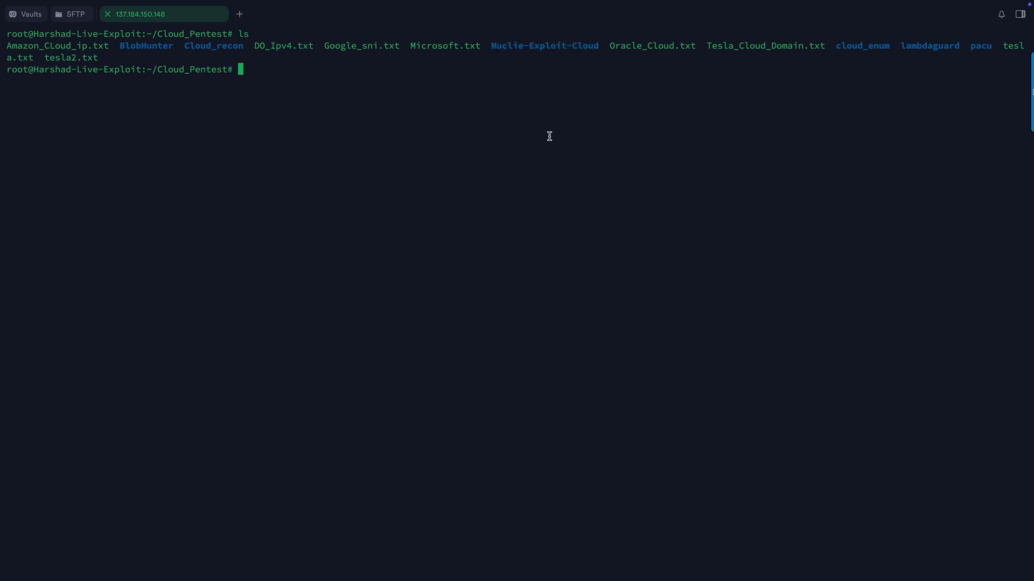
{"action": "type", "text": "cd"}
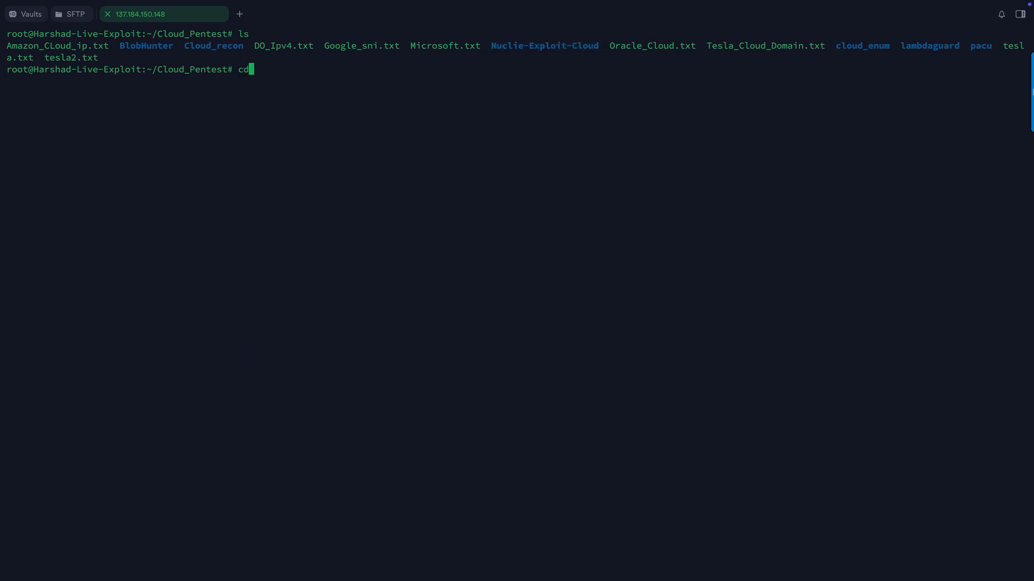
{"action": "type", "text": "N"}
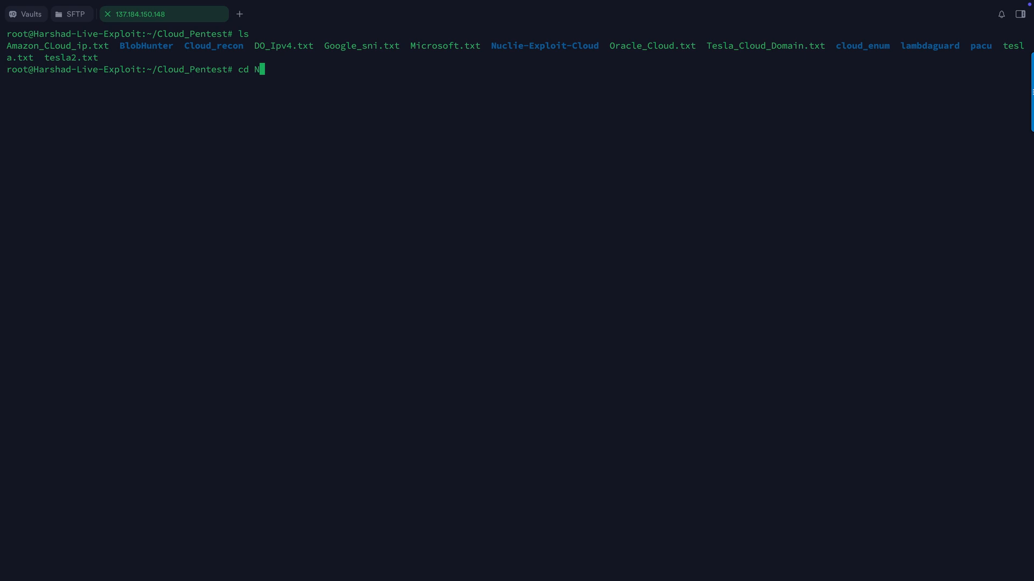
{"action": "key", "text": "Tab"}
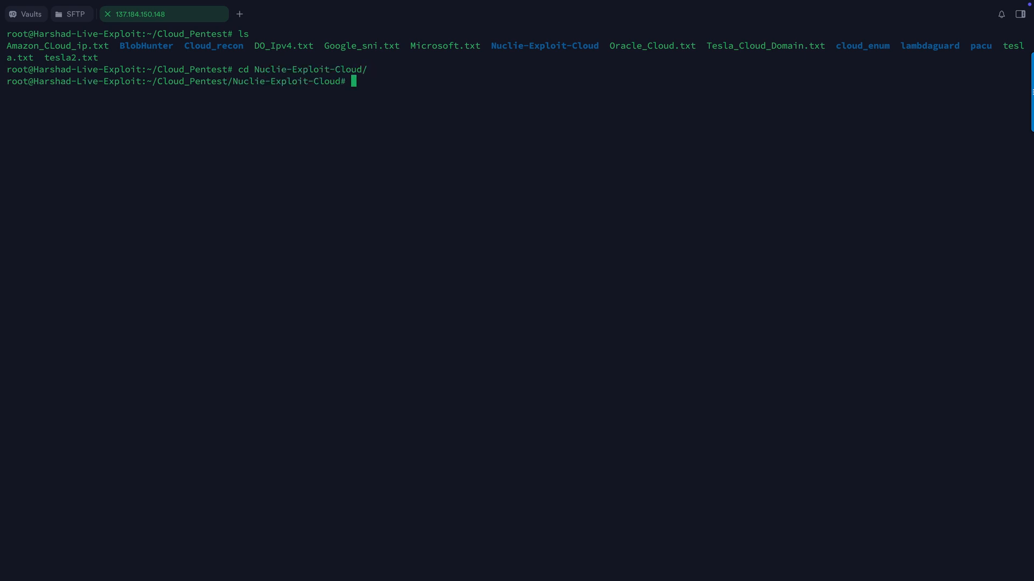
{"action": "type", "text": "ls"}
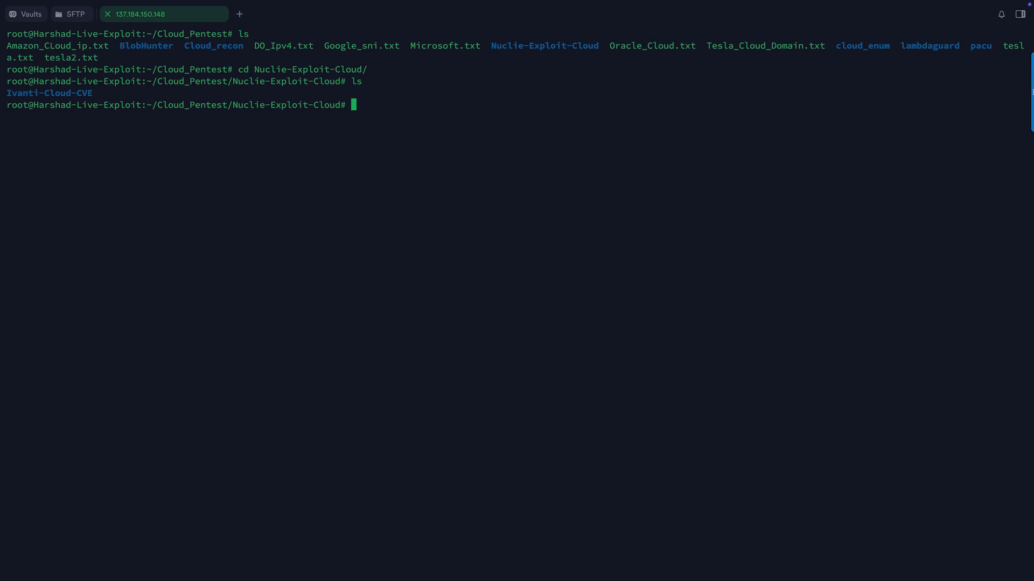
Change into the Ivanti-Cloud-CVE folder and highlight its listed IP files and nuclei template.
{"action": "double_click", "coordinate": [49, 92]}
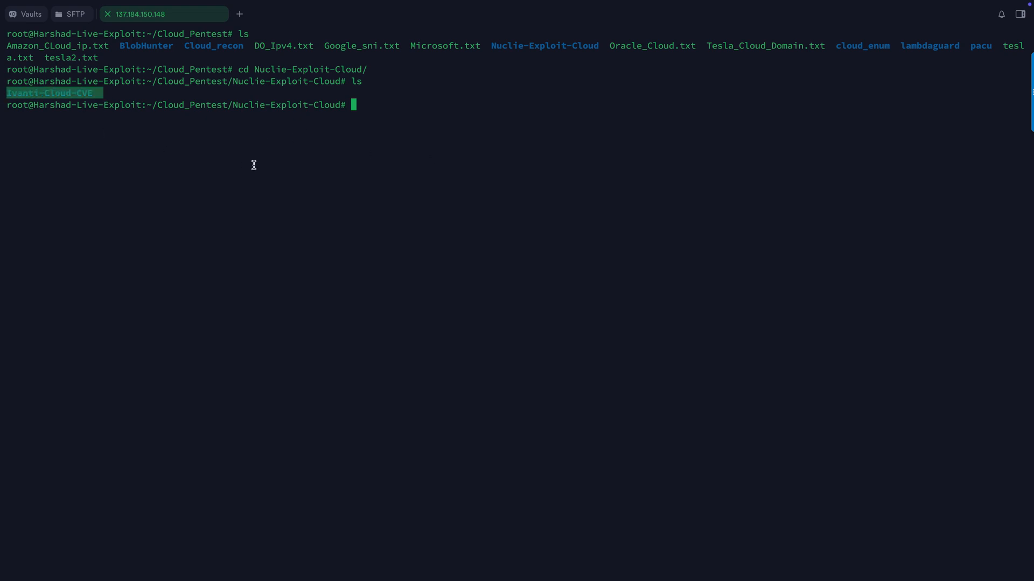
{"action": "type", "text": "cd"}
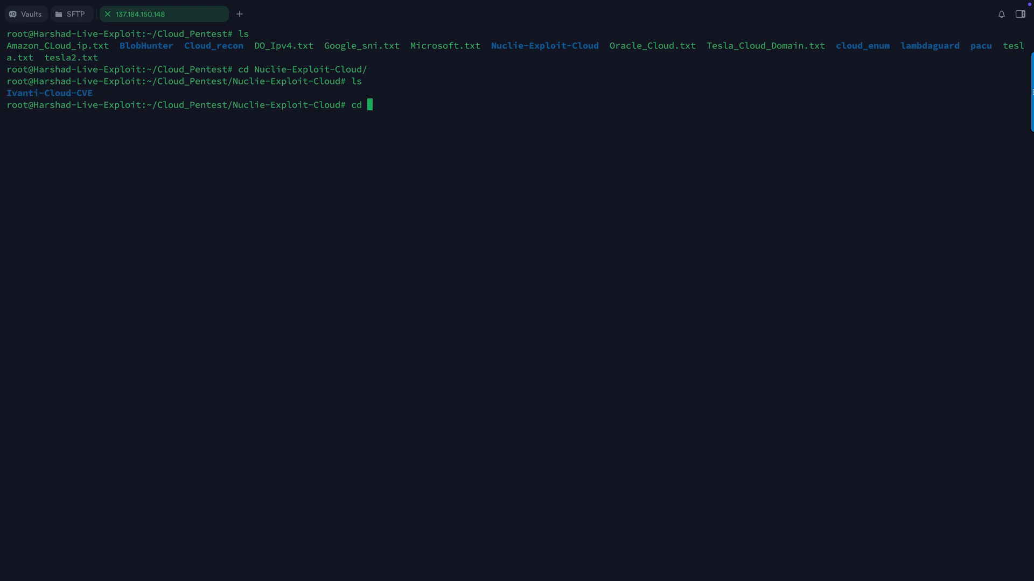
{"action": "type", "text": "Ivanti-Cloud-CVE/"}
{"action": "type", "text": "ls"}
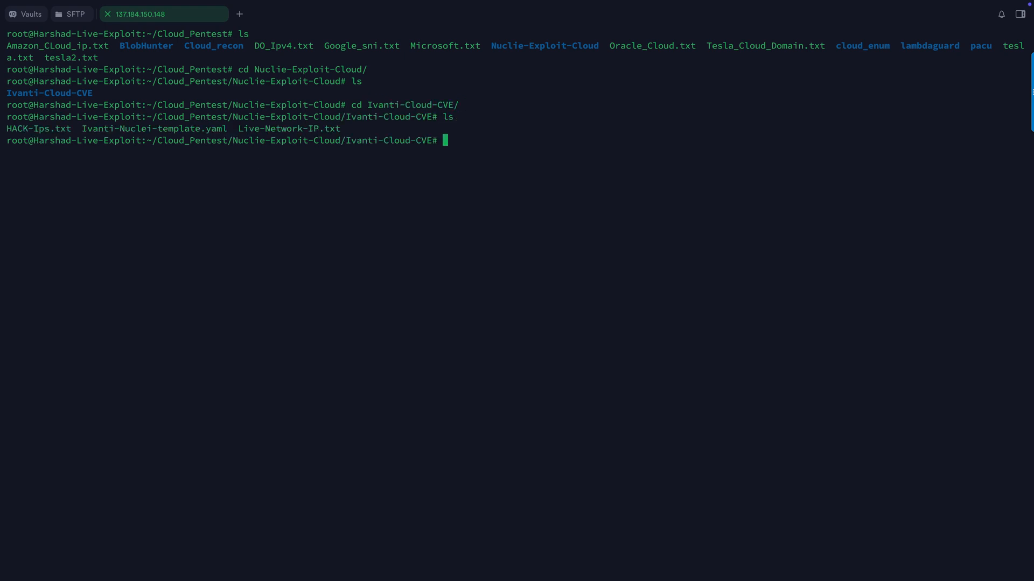
{"action": "left_click_drag", "start_coordinate": [59, 128], "coordinate": [226, 128]}
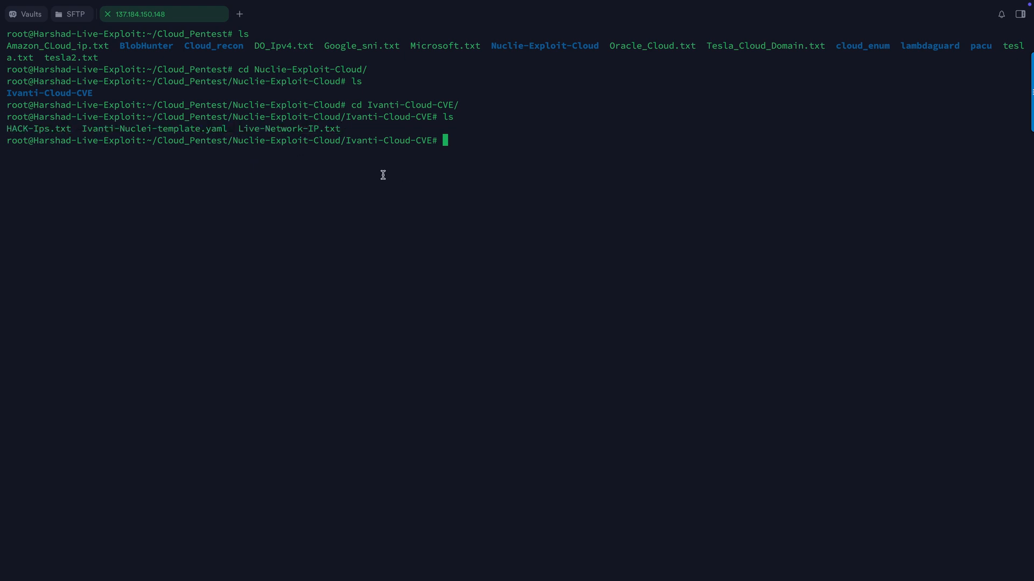
Compose a shodan init <apikeys> command to set up the API key.
{"action": "type", "text": "shod"}
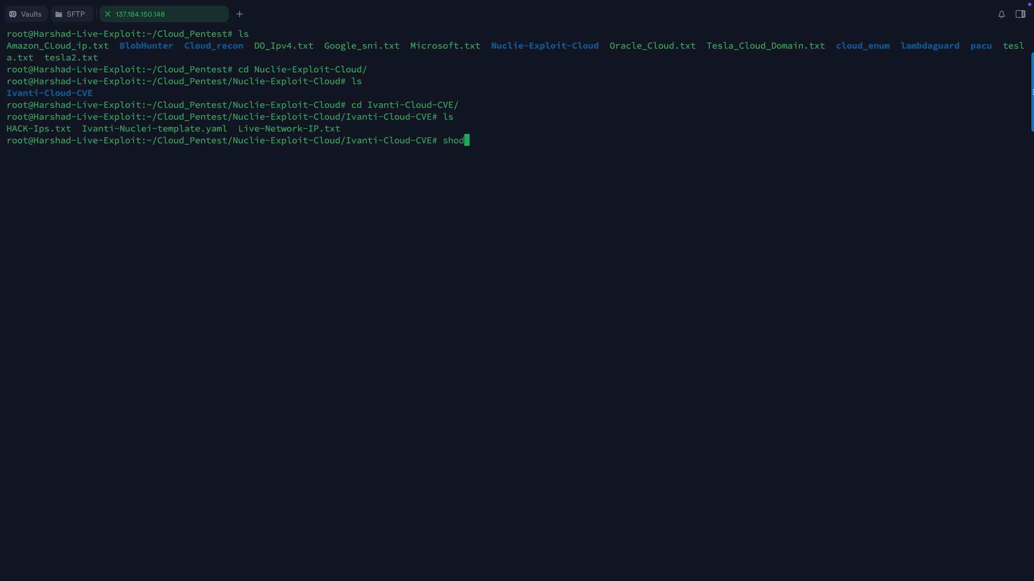
{"action": "type", "text": "an init"}
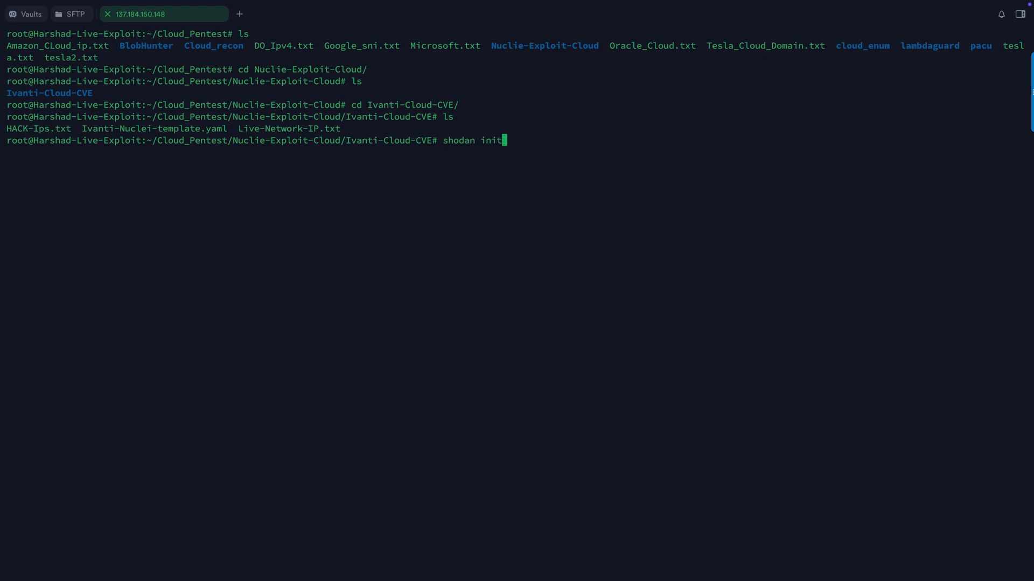
{"action": "type", "text": "<apik"}
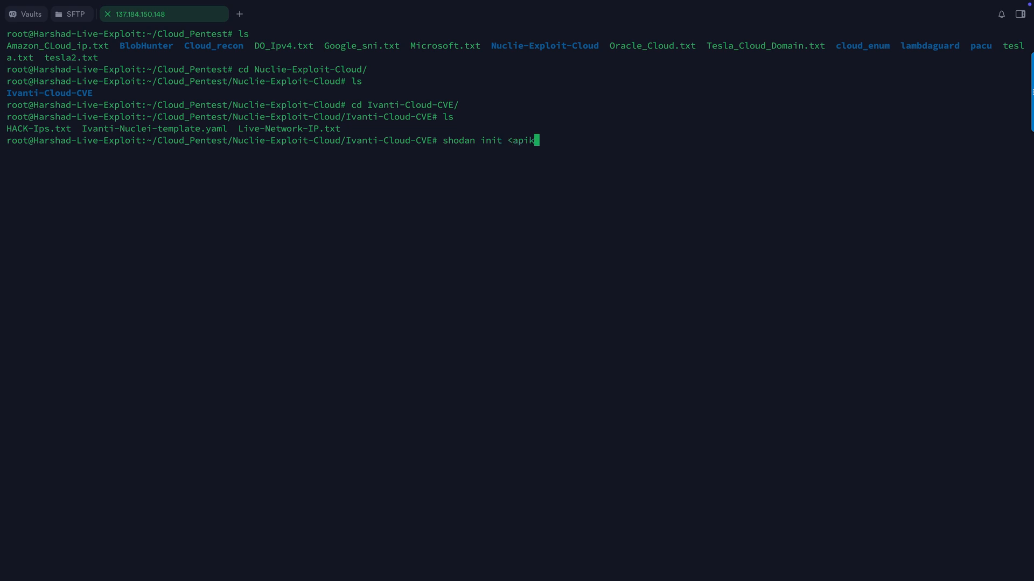
{"action": "type", "text": "eys"}
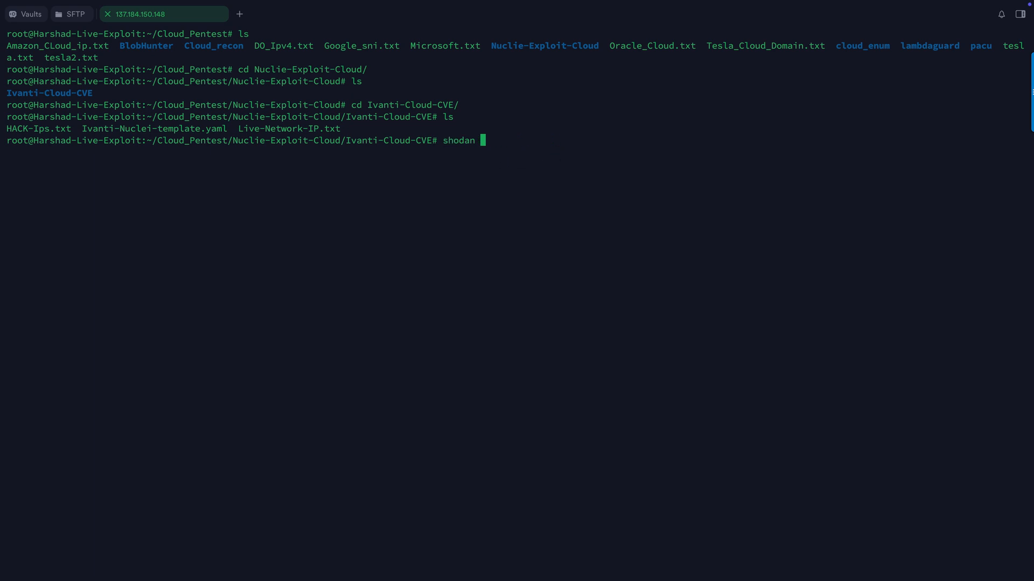
Compose shodan search '' --limit 500 --fields ip_str -o outpu.txt, abandon it, and begin a cat command.
{"action": "type", "text": "search"}
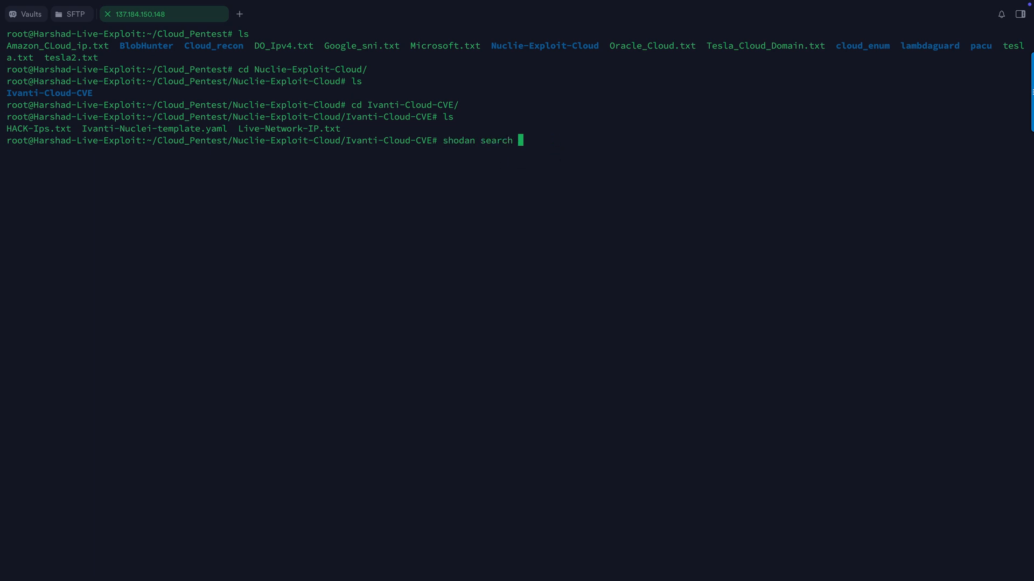
{"action": "type", "text": "''"}
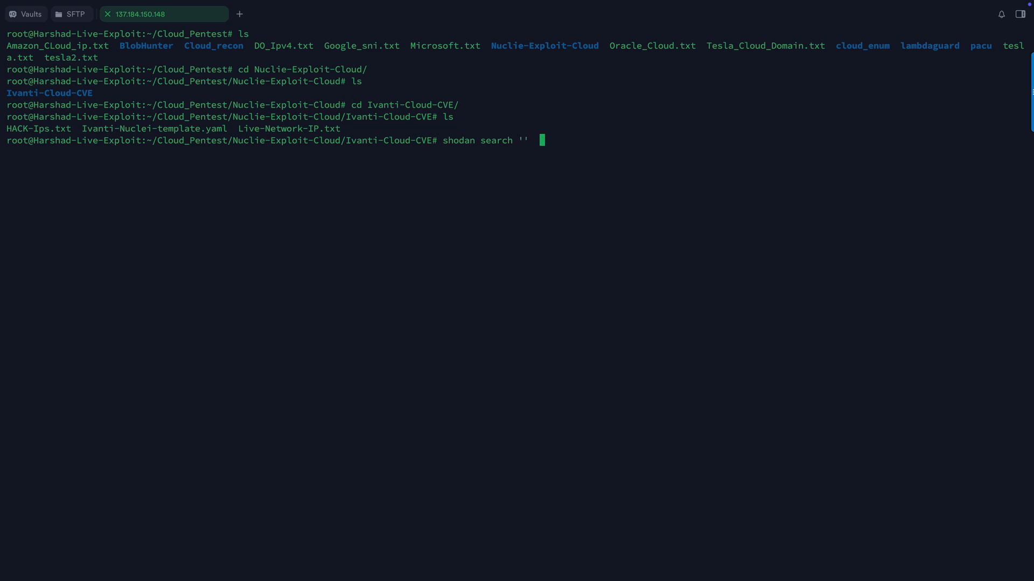
{"action": "type", "text": "--l"}
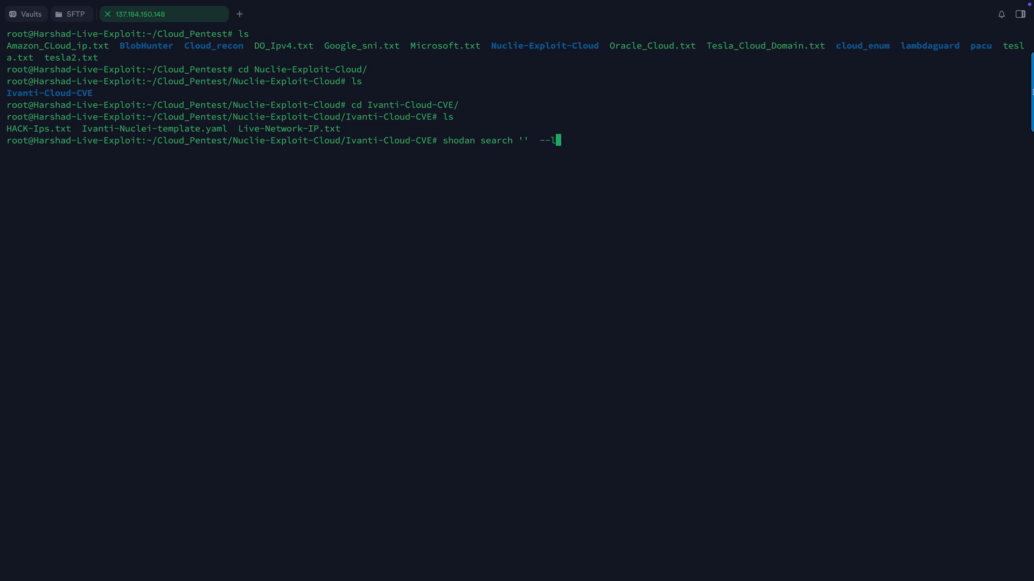
{"action": "type", "text": "imit 5"}
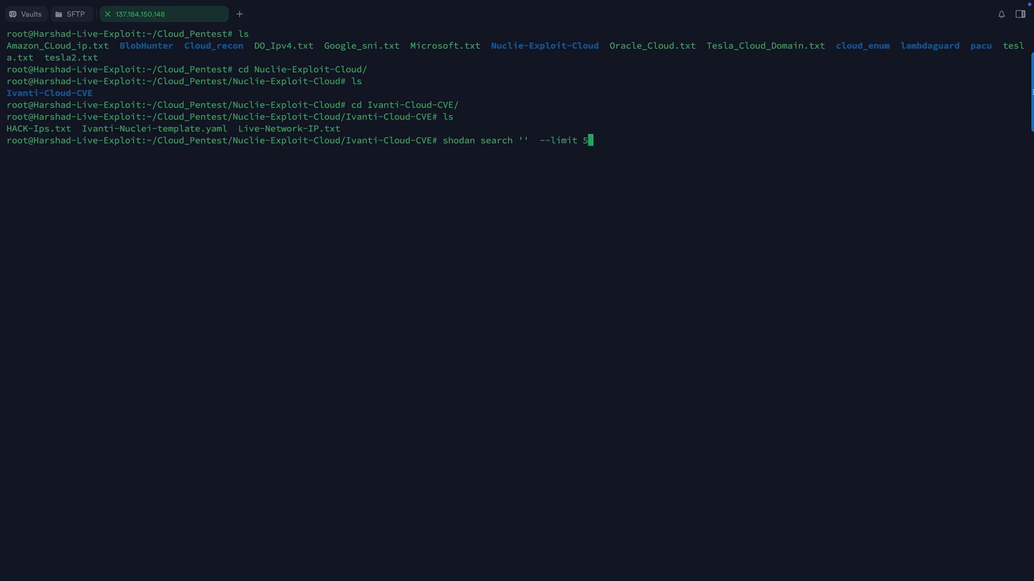
{"action": "type", "text": "00"}
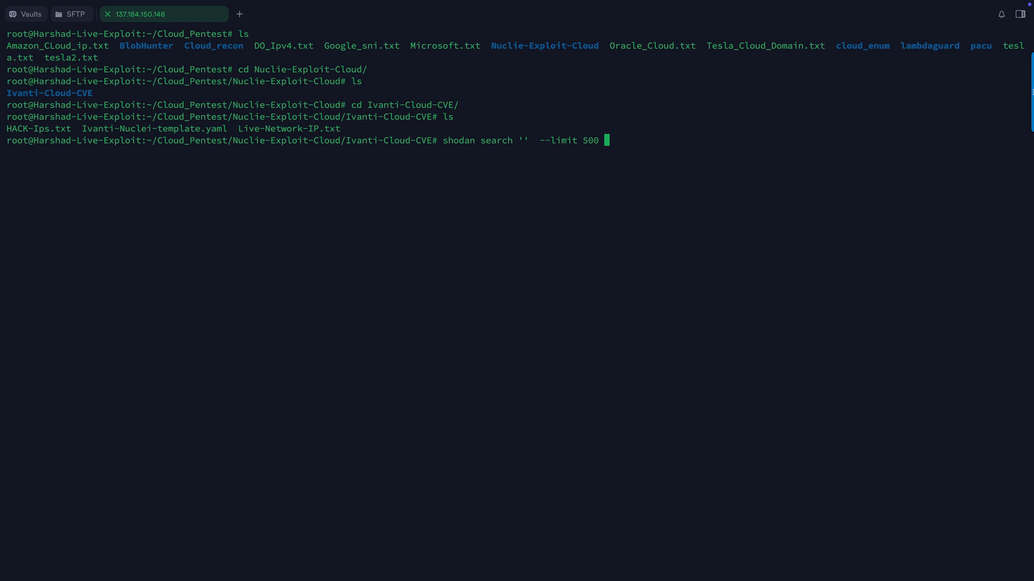
{"action": "type", "text": "--filed"}
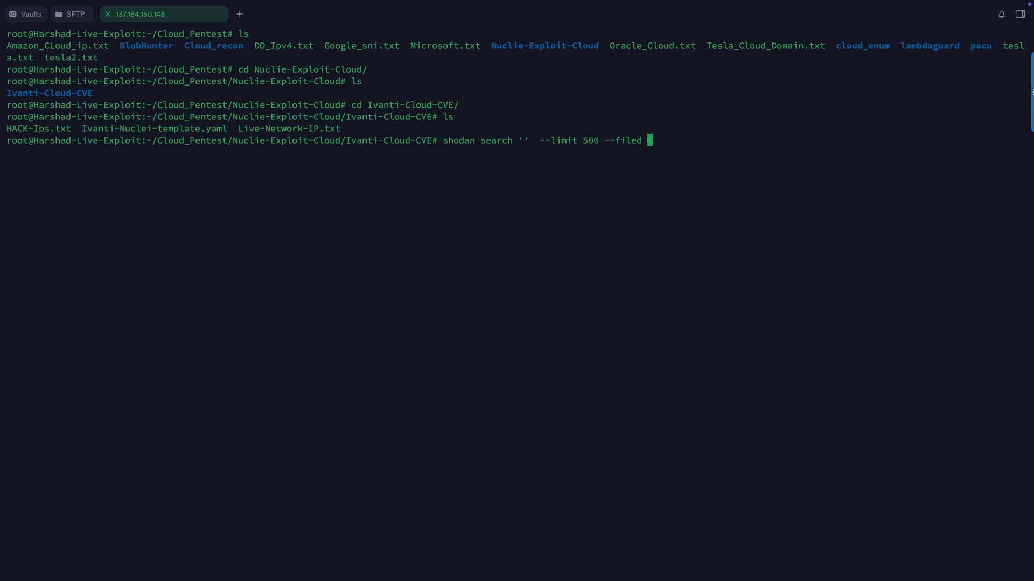
{"action": "type", "text": "s"}
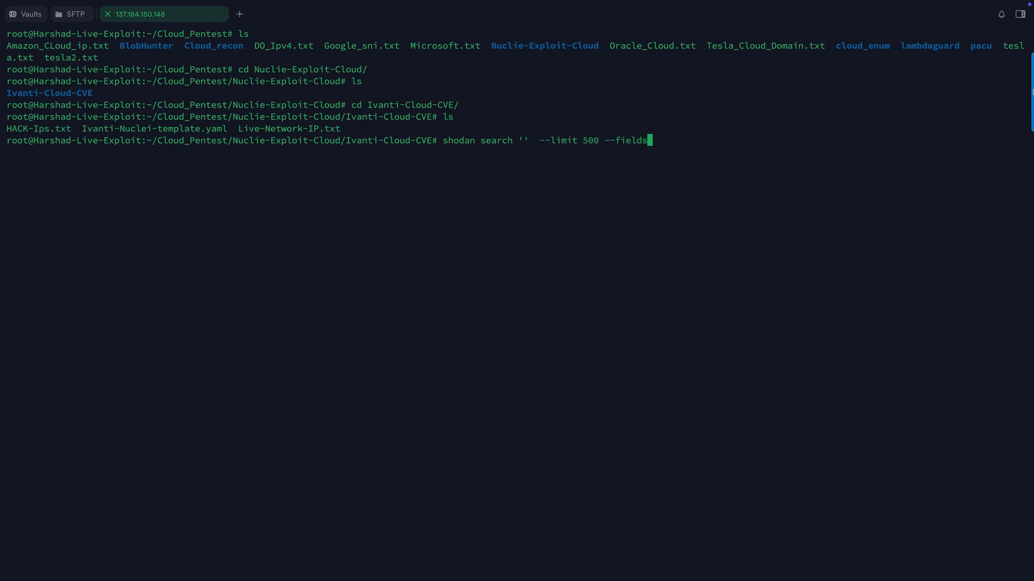
{"action": "type", "text": "i"}
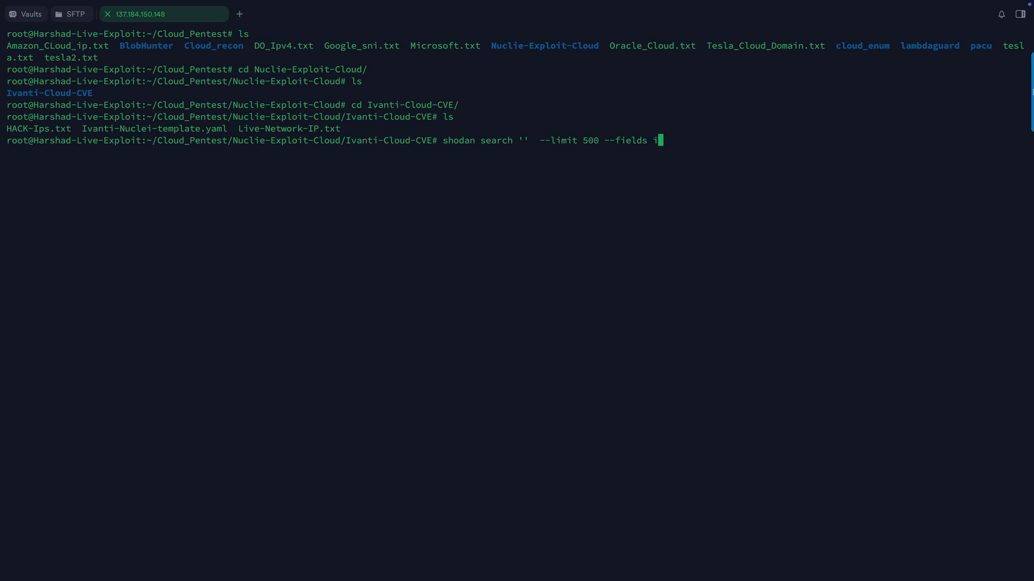
{"action": "type", "text": "p_st"}
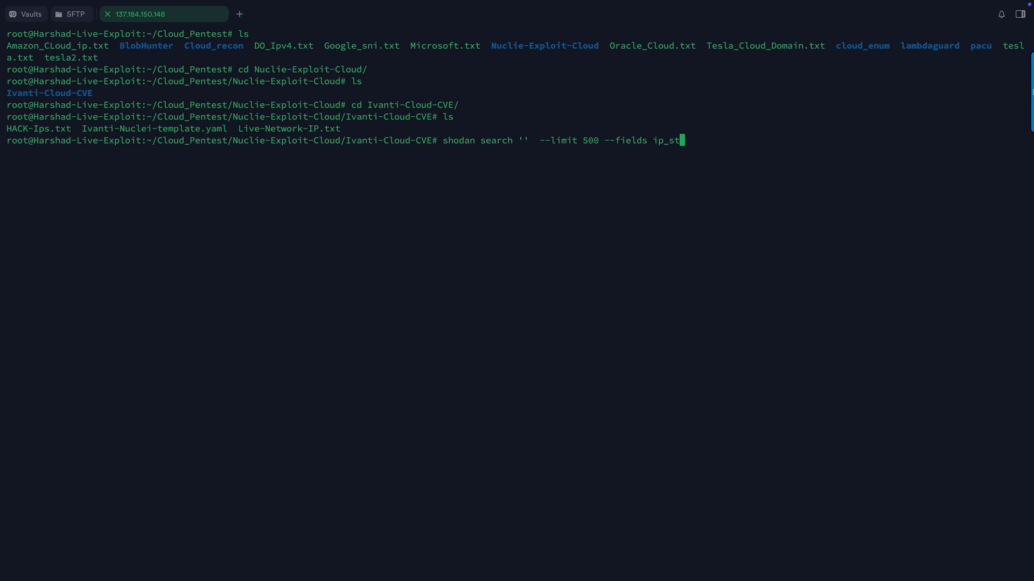
{"action": "type", "text": "r -o o"}
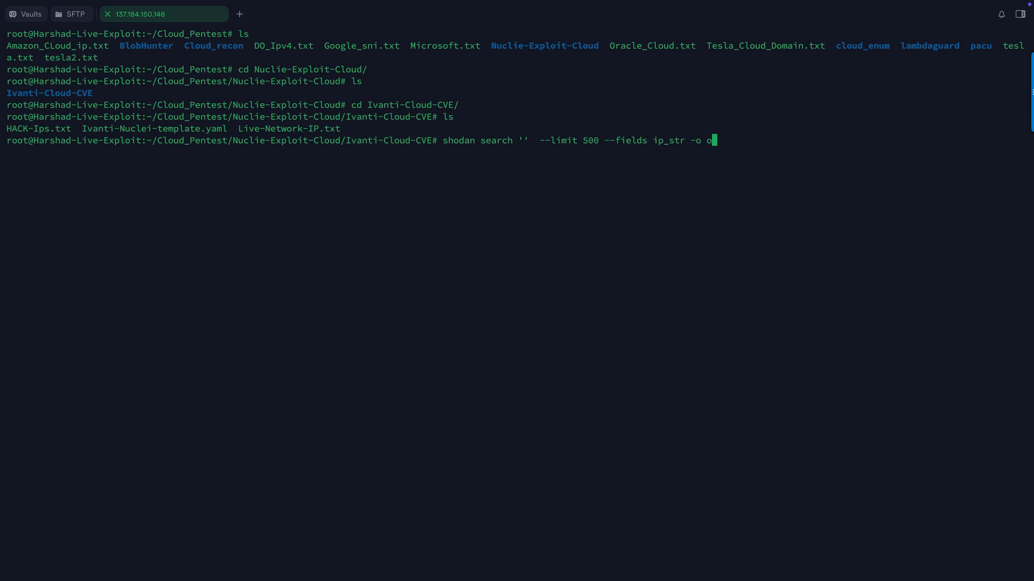
{"action": "type", "text": "utpu.txt"}
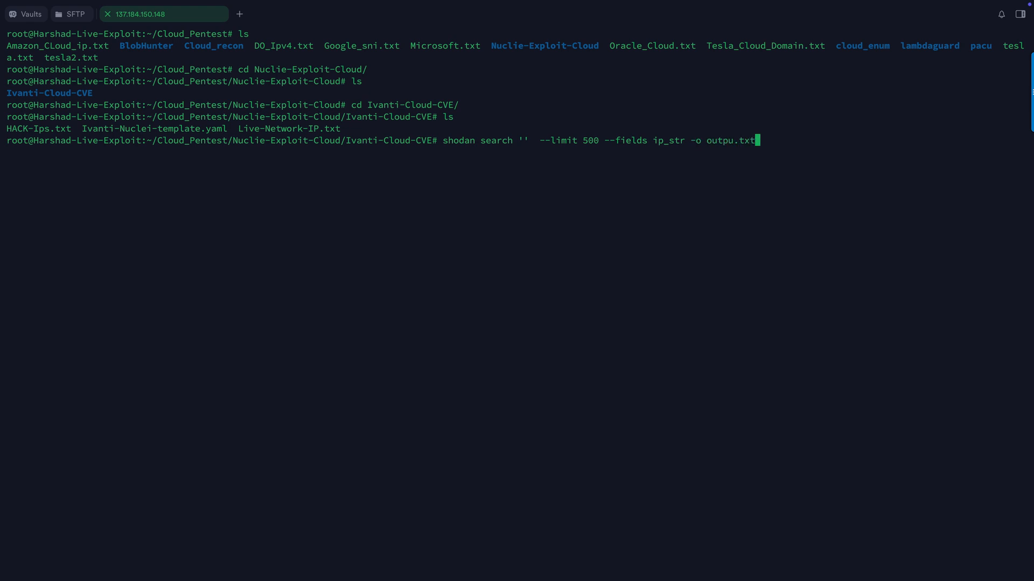
{"action": "type", "text": "cat"}
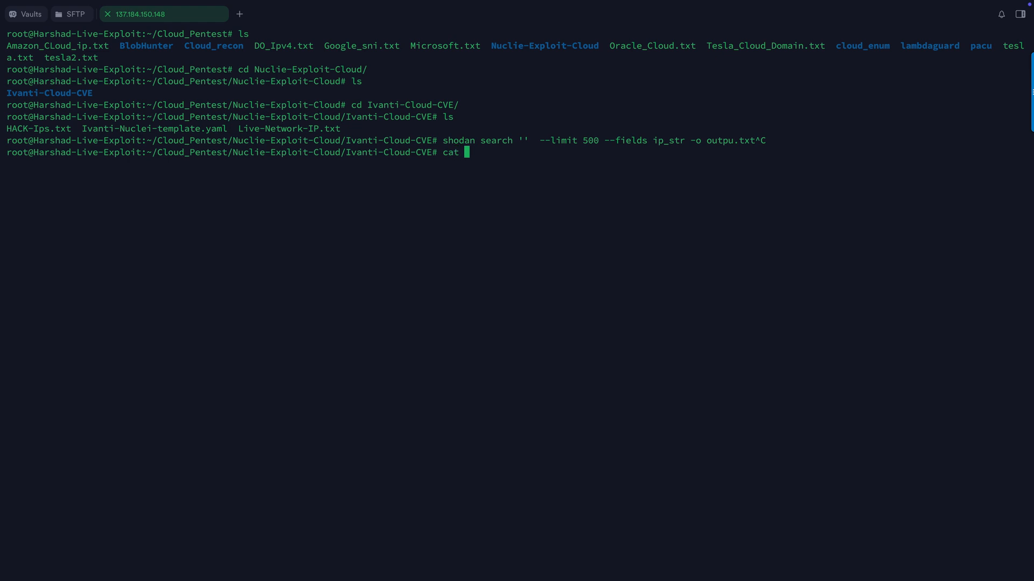
Print HACK-Ips.txt with cat and scroll through the long list of target IP addresses.
{"action": "type", "text": "Ha"}
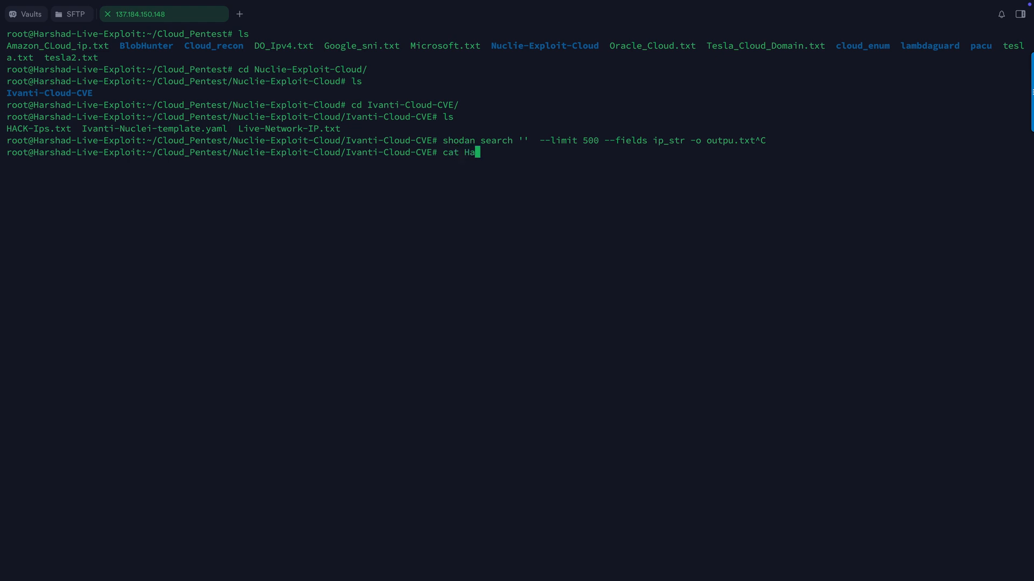
{"action": "key", "text": "BackSpace"}
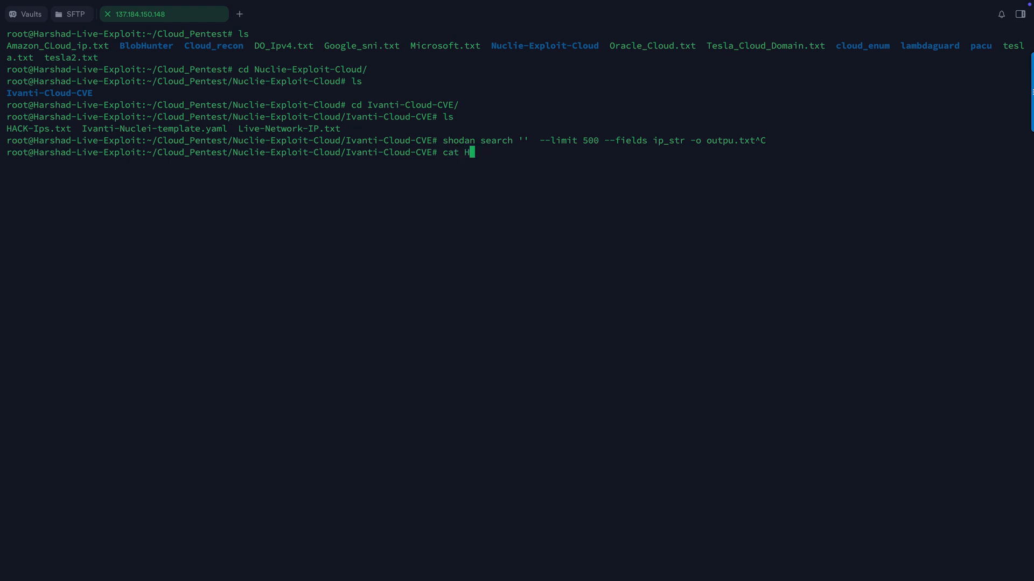
{"action": "type", "text": "ACK-Ips.txt"}
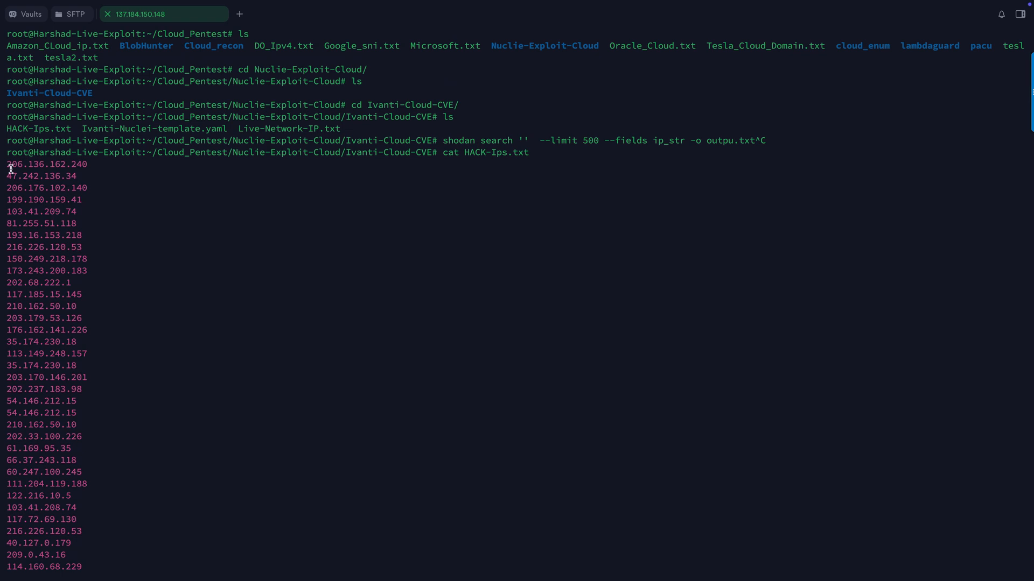
{"action": "scroll", "scroll_direction": "down", "scroll_amount": 3}
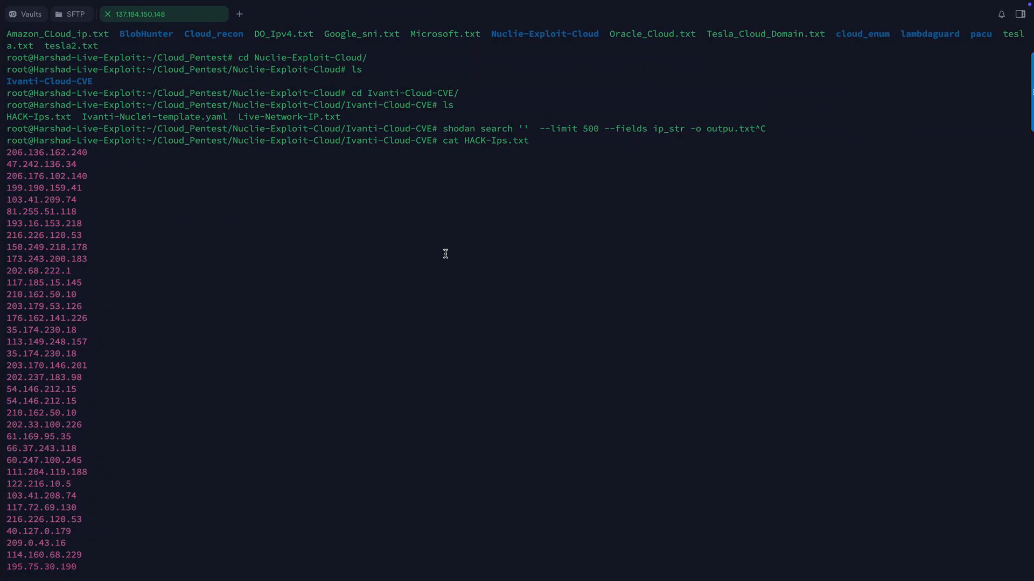
{"action": "scroll", "scroll_direction": "down", "scroll_amount": 3}
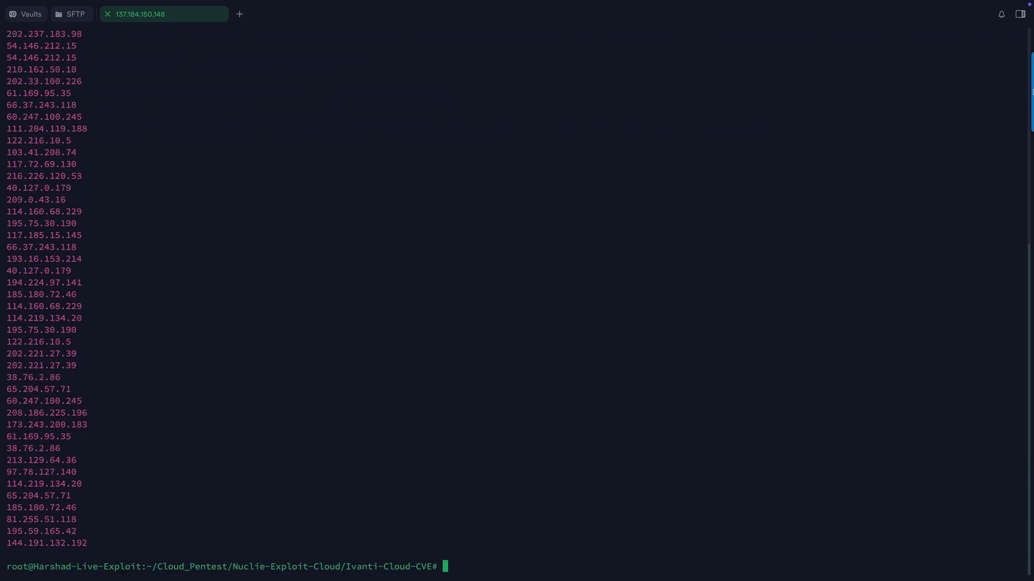
Run httpx -l HACK-Ips.txt to list live https hosts, then interrupt the probe with Ctrl+C.
{"action": "type", "text": "httpx"}
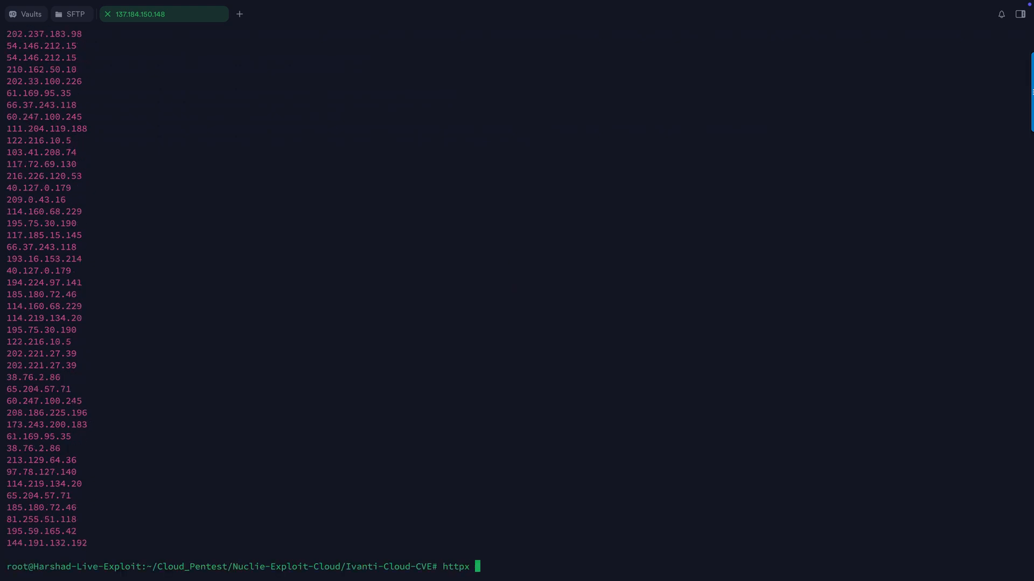
{"action": "type", "text": "-l"}
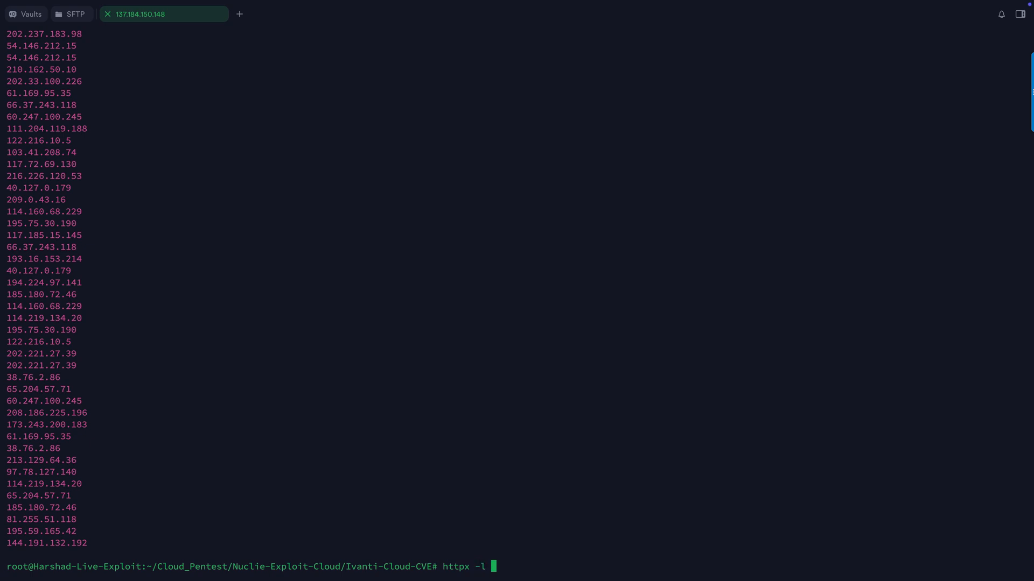
{"action": "type", "text": "HACK-Ips.txt"}
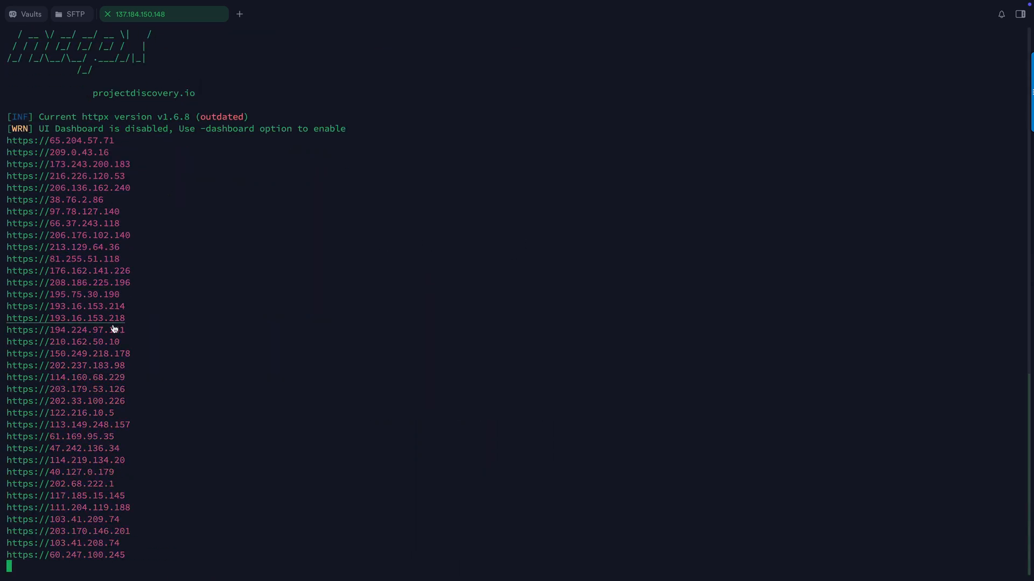
{"action": "scroll", "scroll_direction": "down", "scroll_amount": 3}
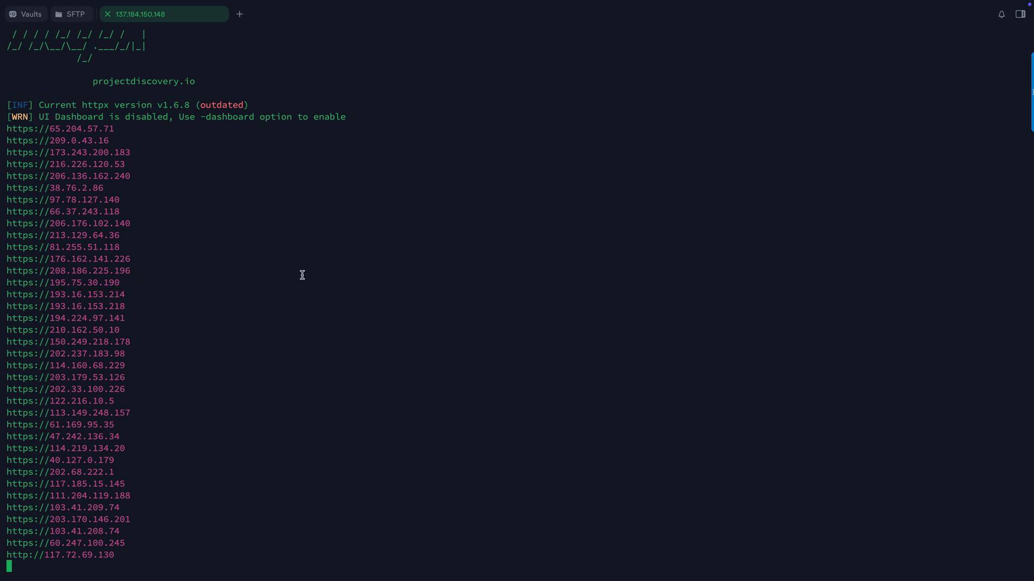
{"action": "key", "text": "ctrl+c"}
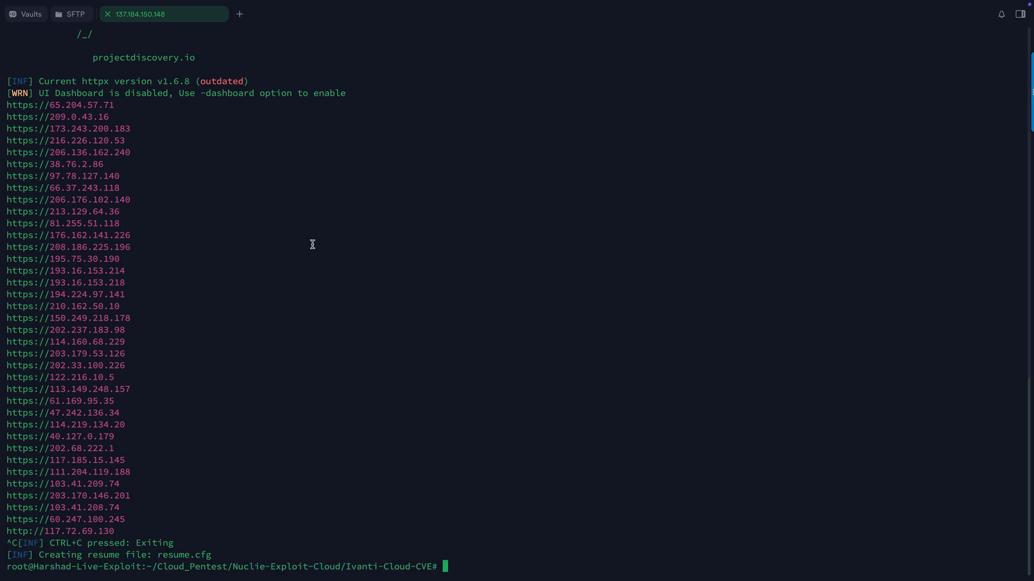
Run nuclei -l Live-Network-IP.txt -t Ivanti-Nuclei-template.yaml against the live hosts.
{"action": "type", "text": "nuce"}
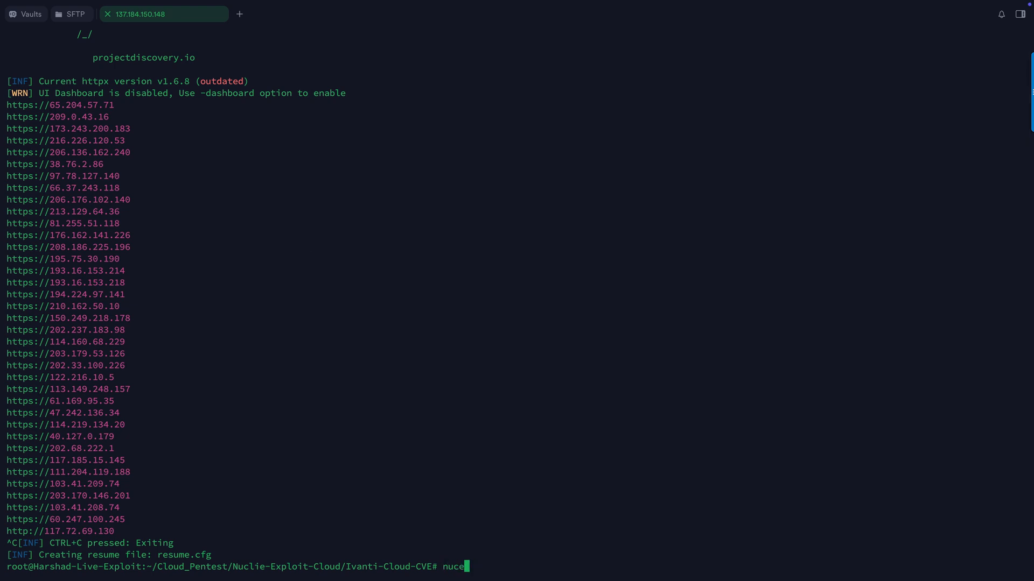
{"action": "type", "text": "li"}
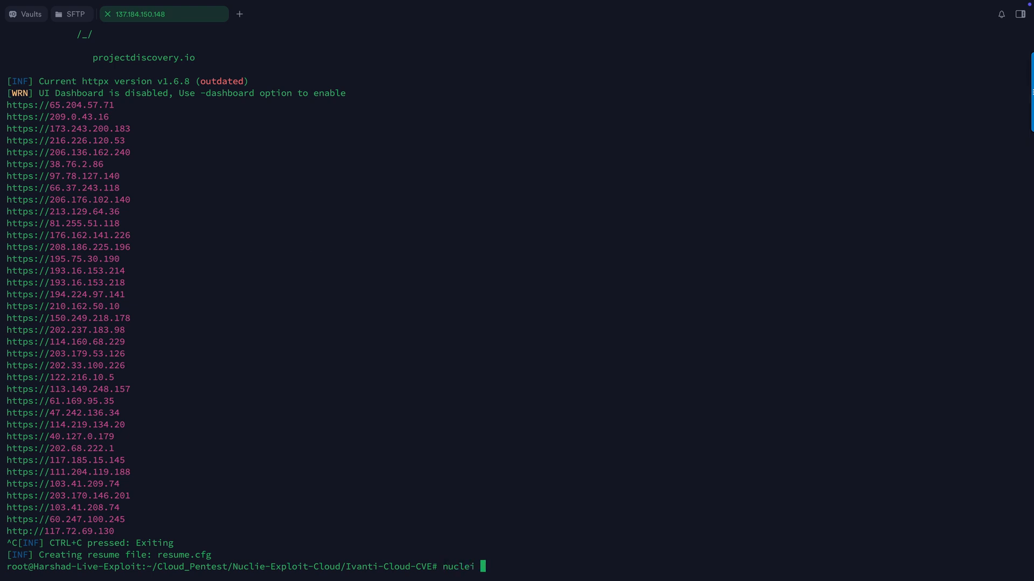
{"action": "type", "text": "-l Live-Network-IP.txt"}
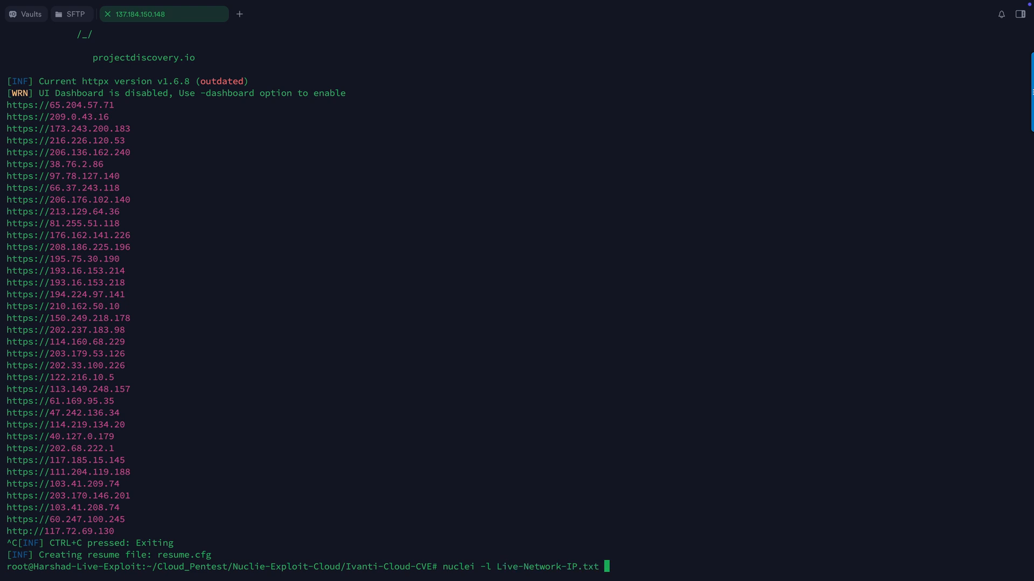
{"action": "type", "text": "-t"}
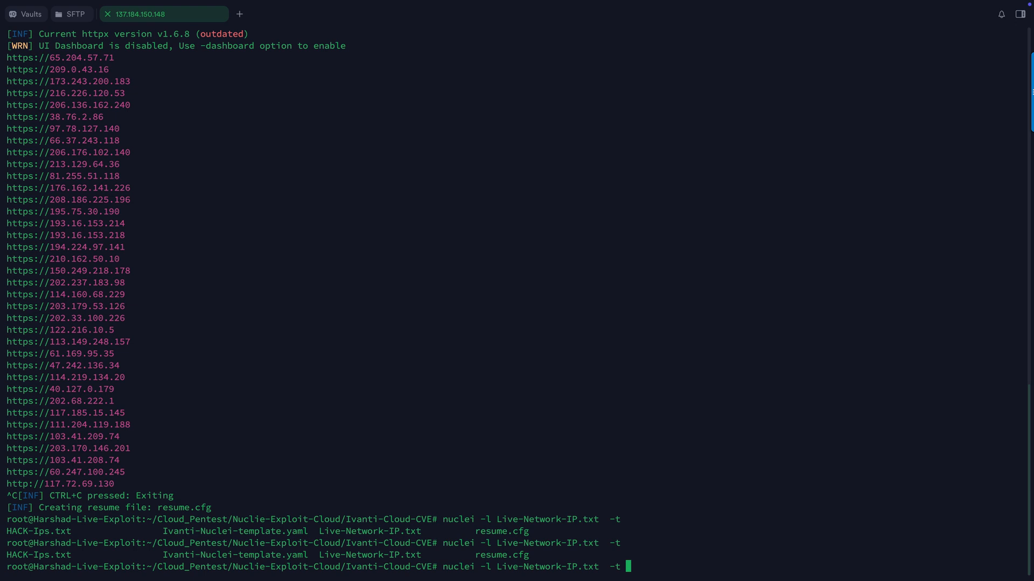
{"action": "type", "text": "Ivanti-Nuclei-template.yaml"}
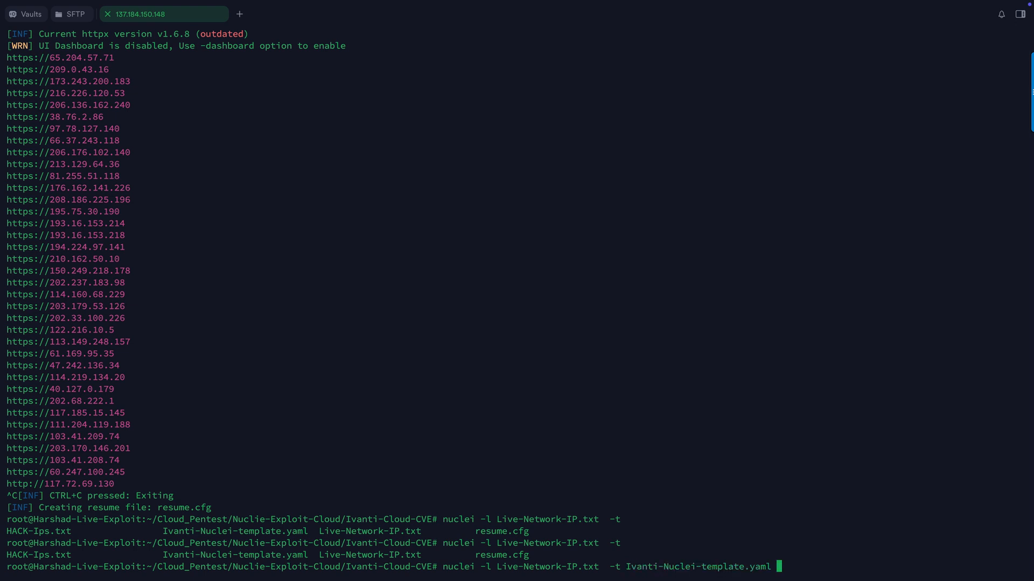
{"action": "key", "text": "Enter"}
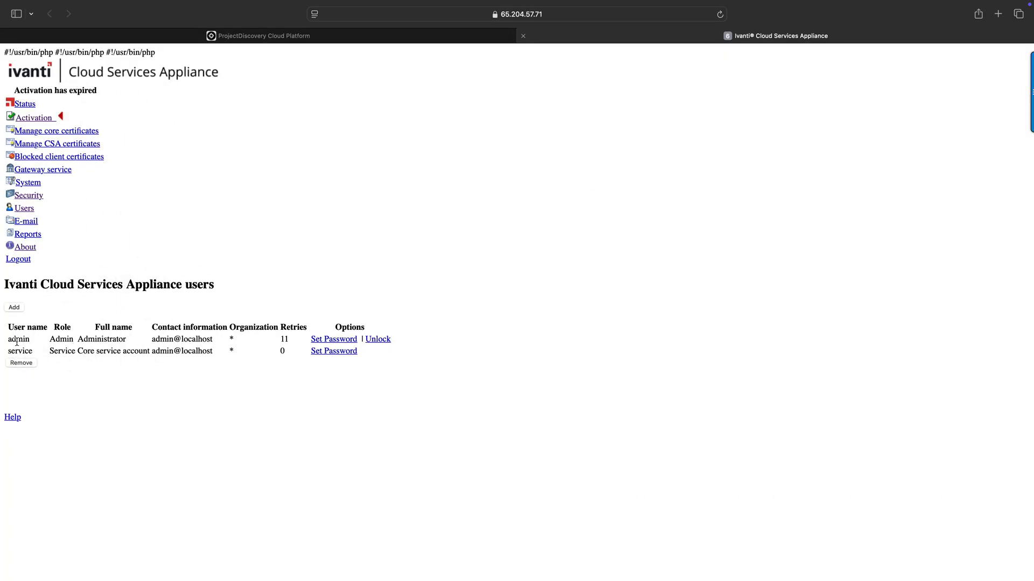
Highlight the admin account's Admin role on the exposed Ivanti CSA users page, then select all.
{"action": "double_click", "coordinate": [62, 339]}
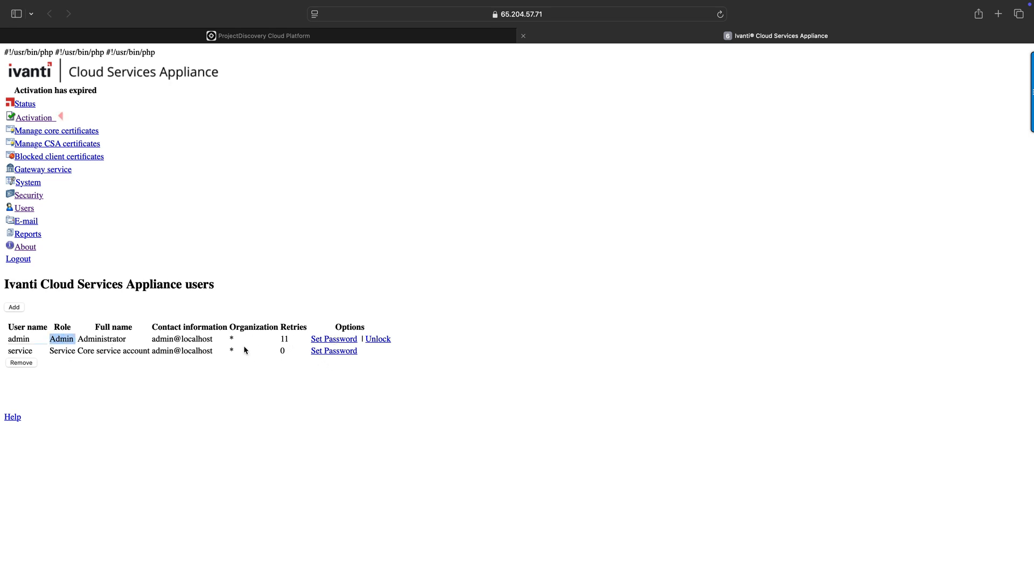
{"action": "key", "text": "cmd+a"}
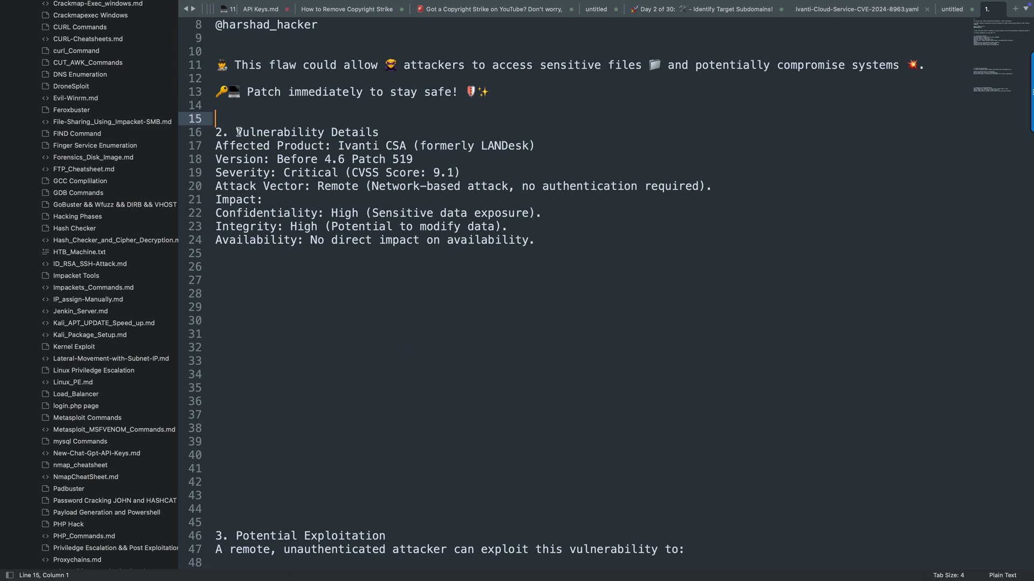
{"action": "left_click_drag", "start_coordinate": [236, 132], "coordinate": [378, 132]}
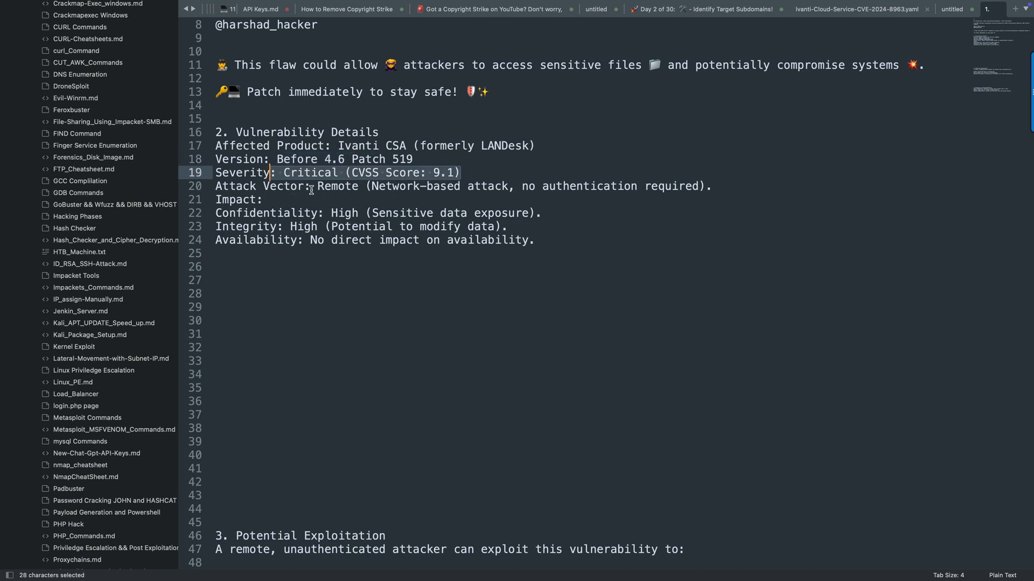
{"action": "left_click_drag", "start_coordinate": [274, 172], "coordinate": [264, 199]}
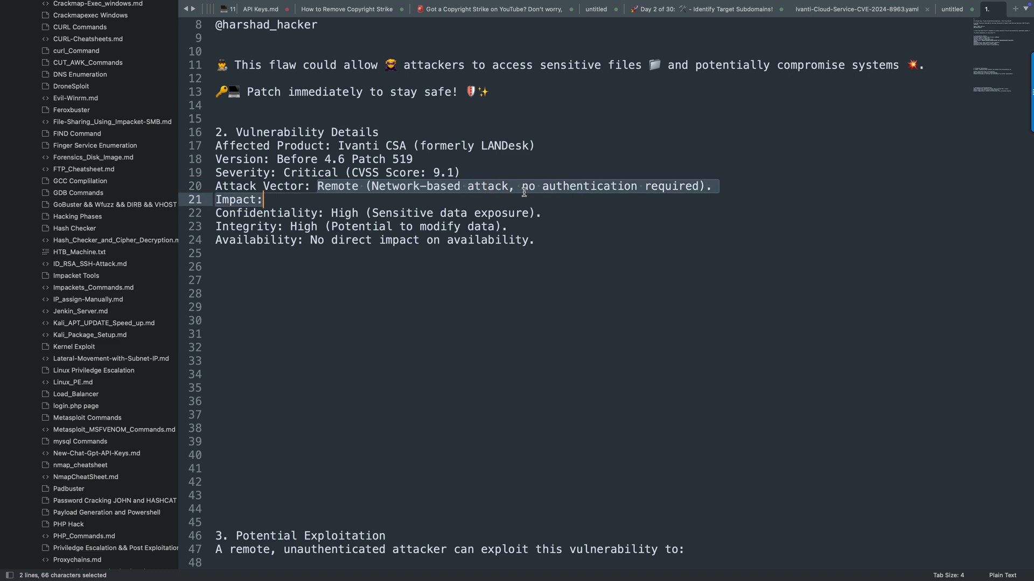
{"action": "left_click", "coordinate": [330, 213]}
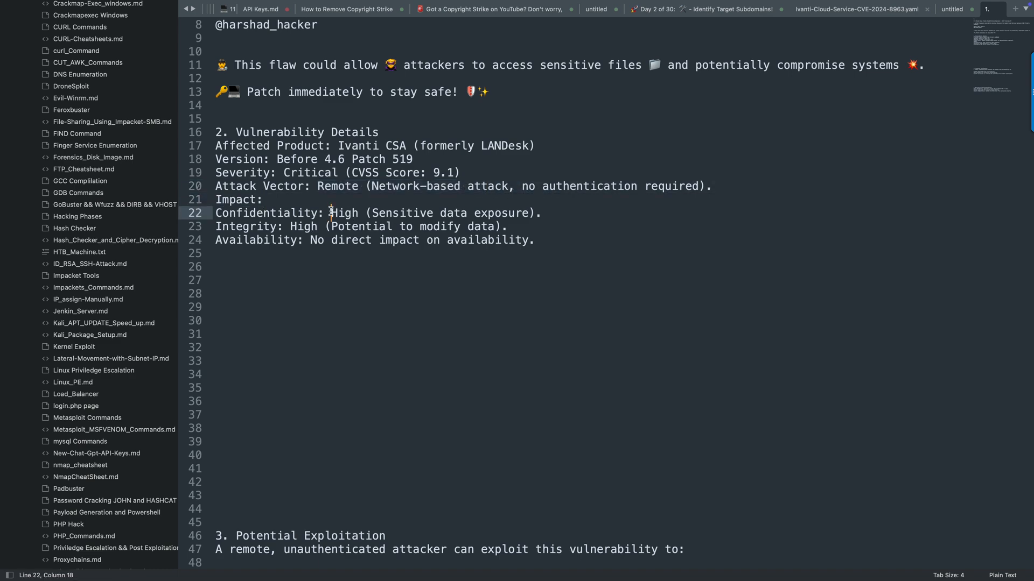
{"action": "left_click_drag", "start_coordinate": [330, 212], "coordinate": [534, 212]}
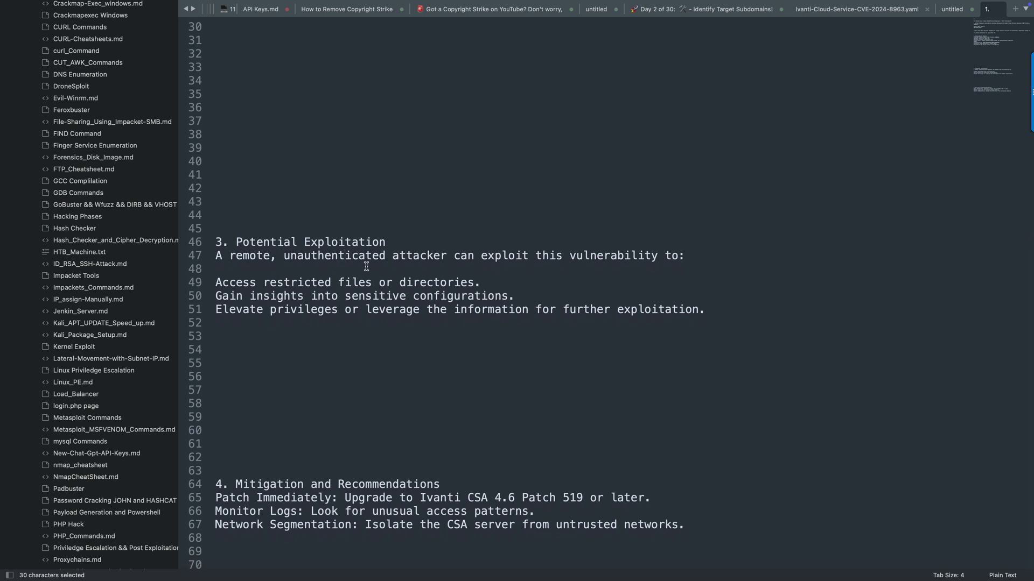
{"action": "mouse_move", "coordinate": [242, 294]}
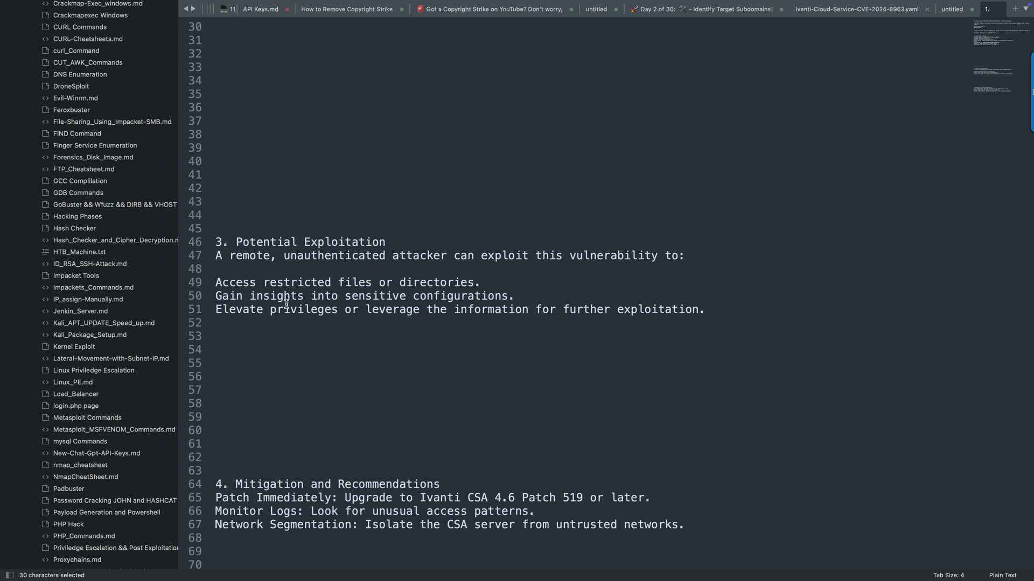
{"action": "mouse_move", "coordinate": [350, 308]}
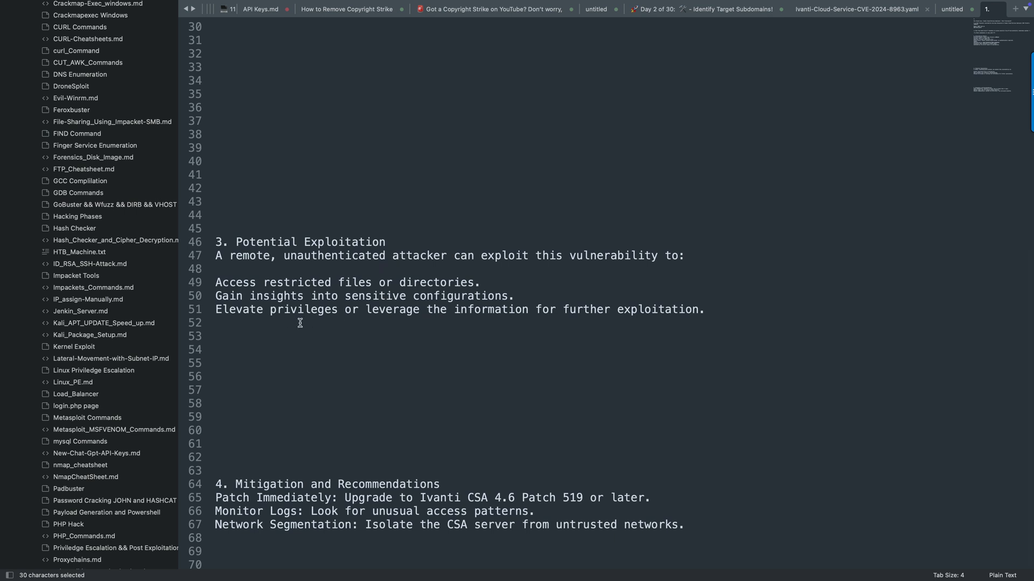
{"action": "mouse_move", "coordinate": [520, 315]}
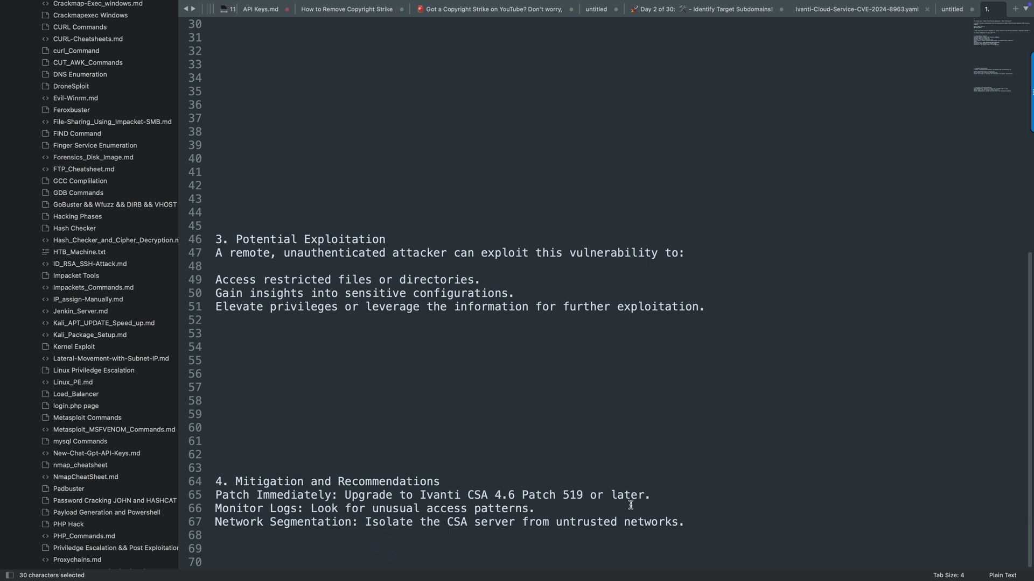
{"action": "mouse_move", "coordinate": [363, 510]}
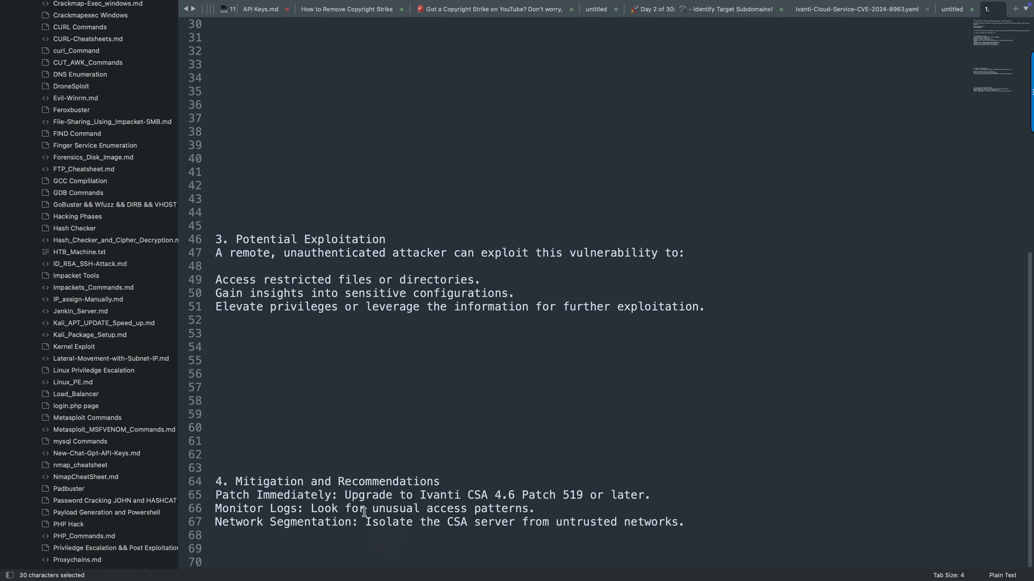
{"action": "left_click_drag", "start_coordinate": [368, 508], "coordinate": [536, 509]}
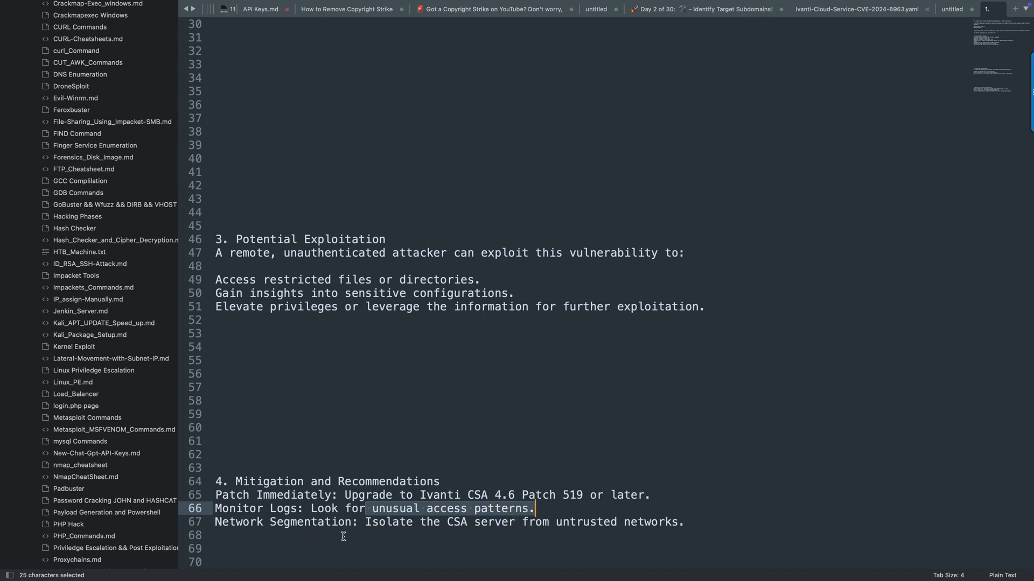
{"action": "mouse_move", "coordinate": [389, 531]}
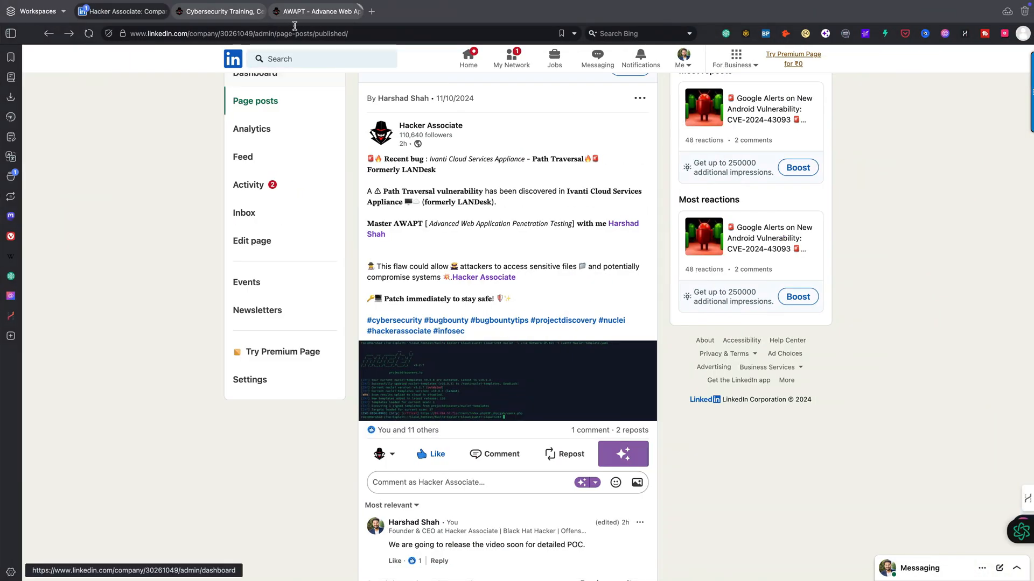
Switch to the Chrome tab with the AWAPT Advanced Web Application Penetration Tester course.
{"action": "left_click", "coordinate": [316, 11]}
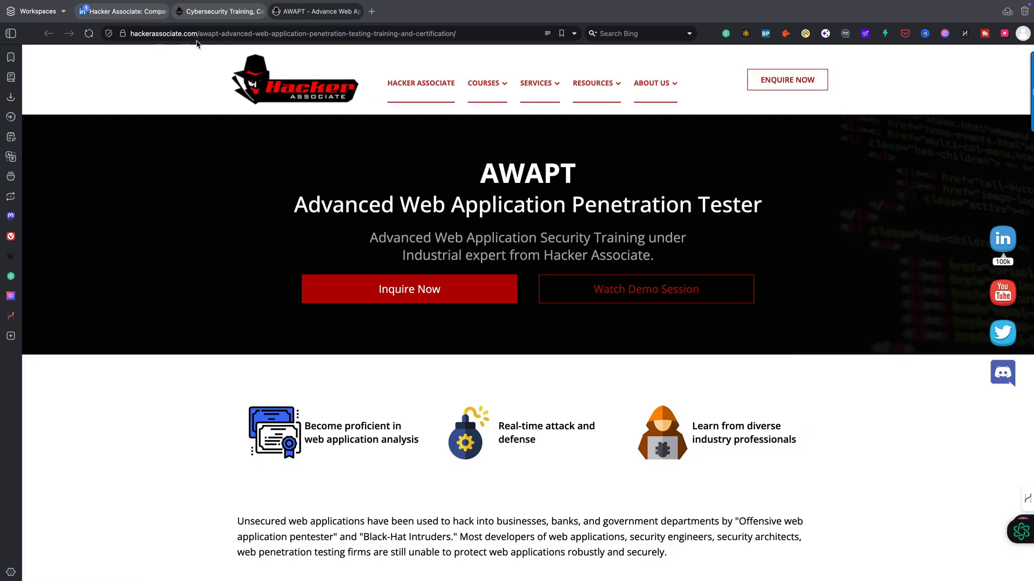
{"action": "mouse_move", "coordinate": [265, 46]}
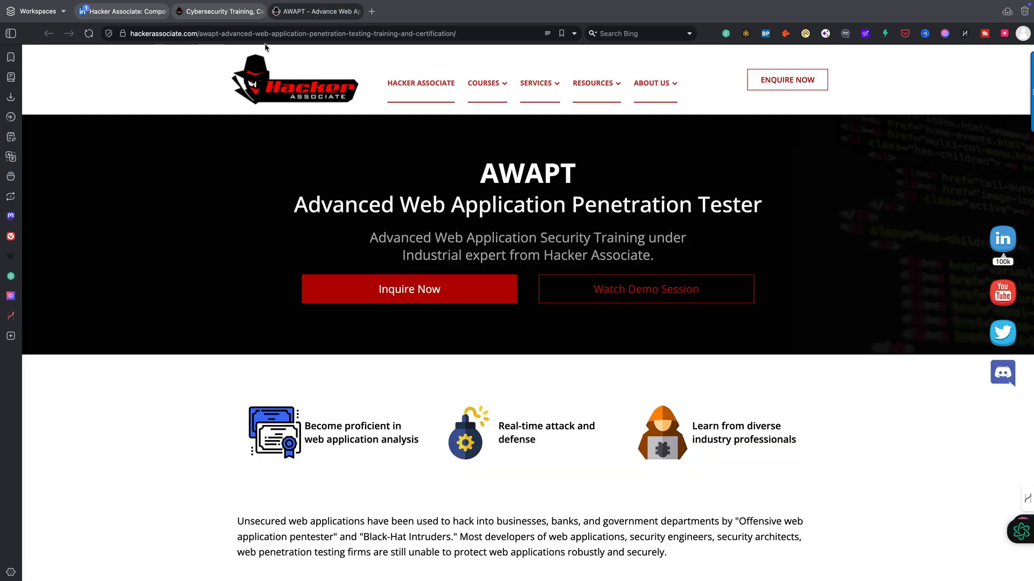
{"action": "mouse_move", "coordinate": [426, 192]}
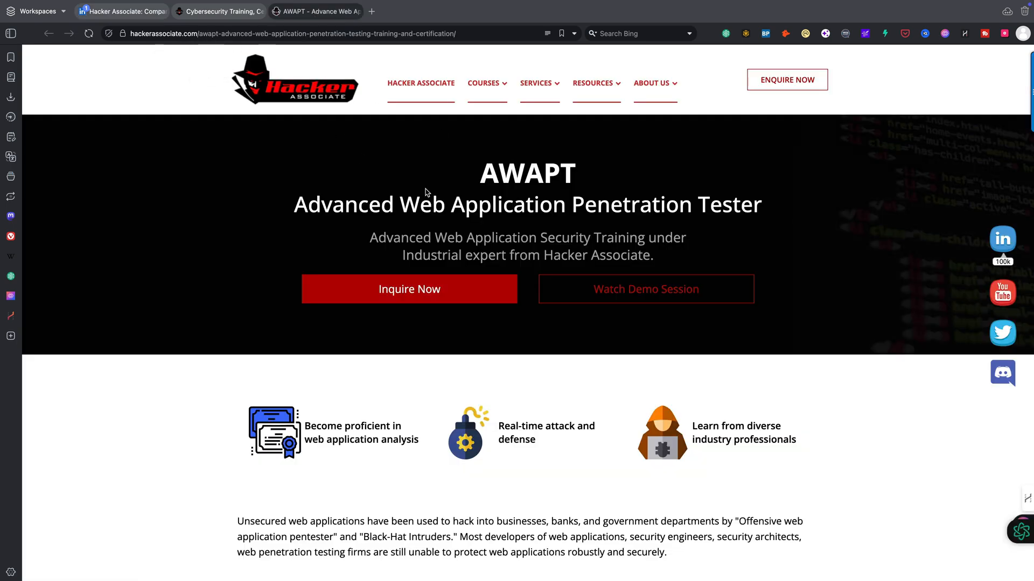